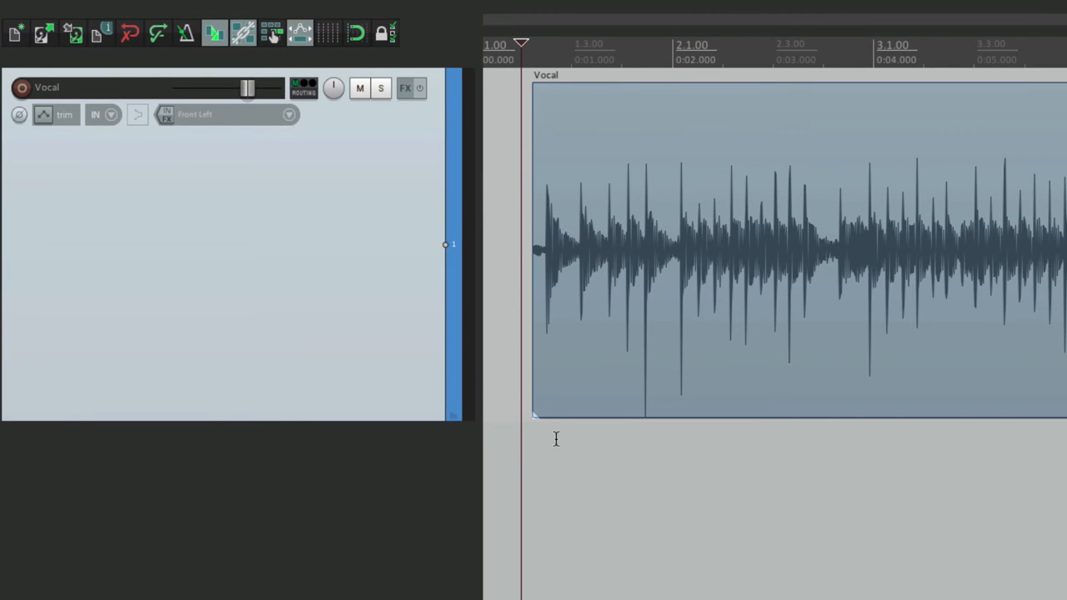
{"action": "mouse_move", "coordinate": [405, 89]}
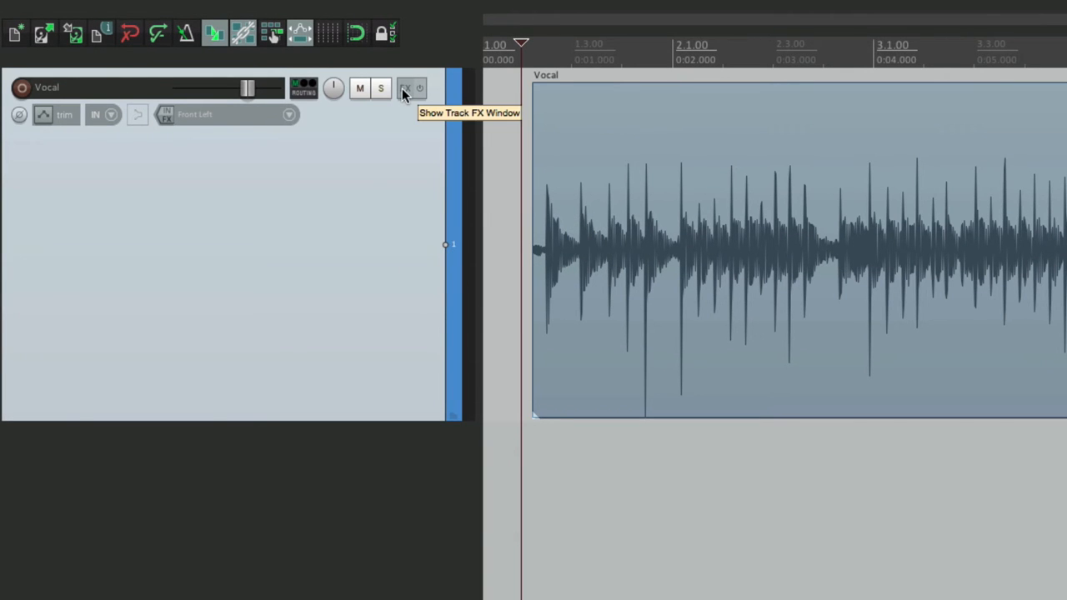
- Bring up the list of effects to add to the Vocal track
{"action": "left_click", "coordinate": [403, 87]}
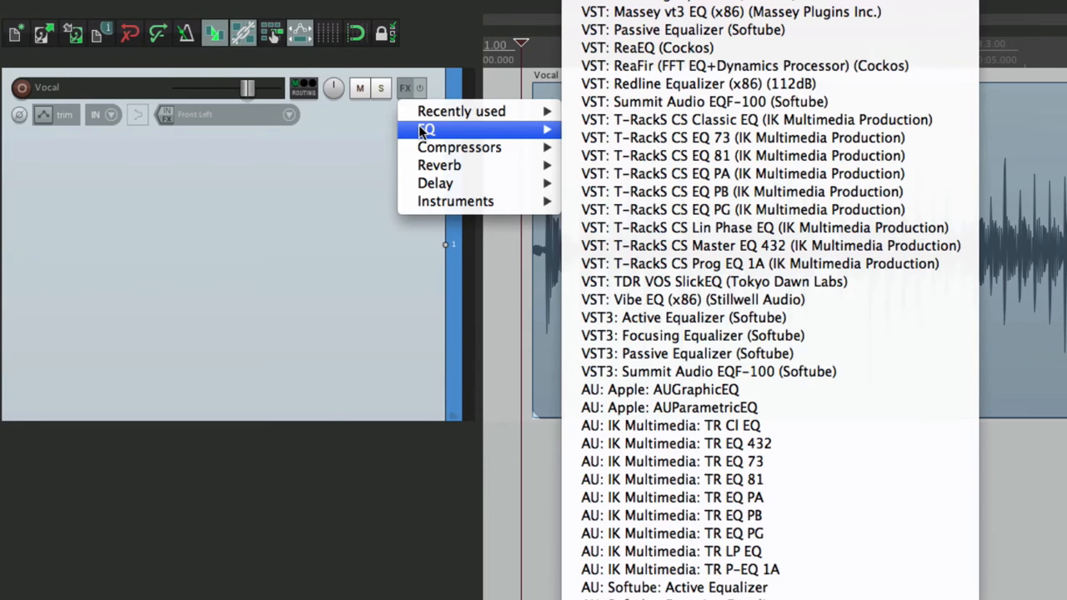
{"action": "mouse_move", "coordinate": [742, 47]}
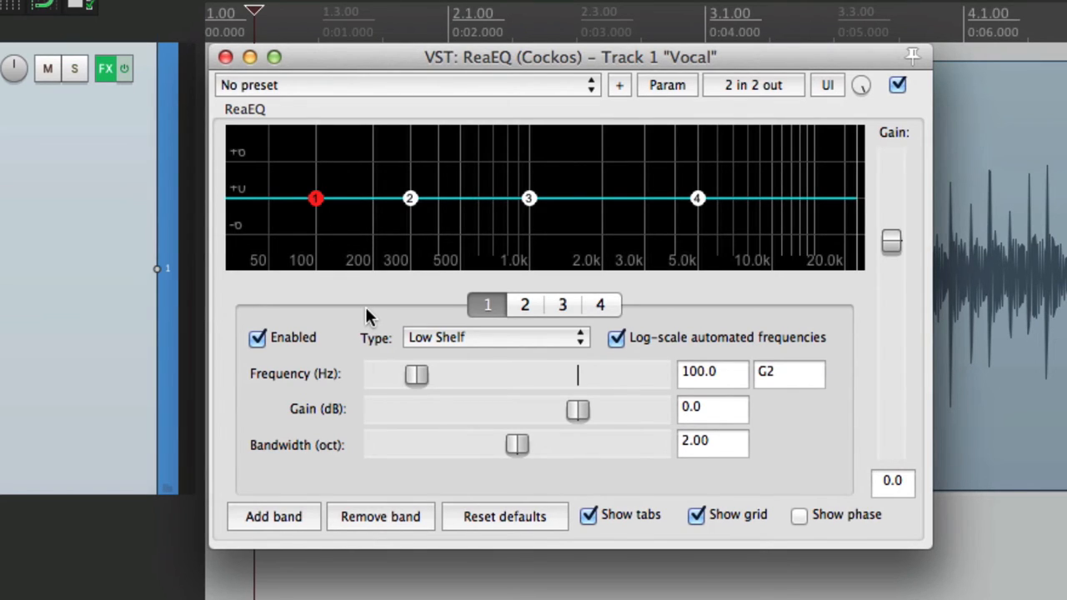
{"action": "mouse_move", "coordinate": [510, 340]}
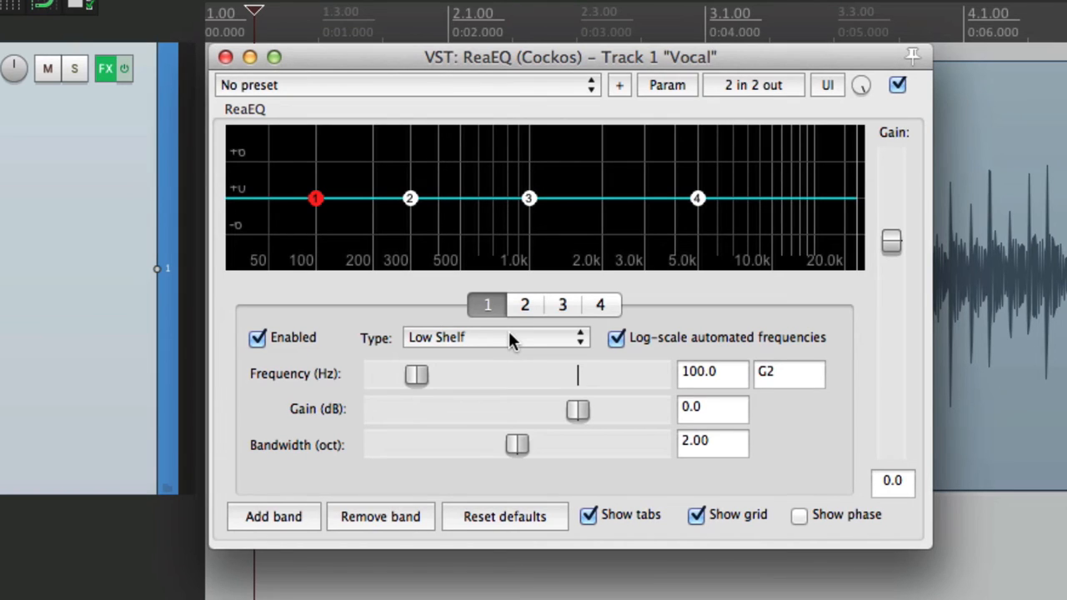
{"action": "mouse_move", "coordinate": [496, 336]}
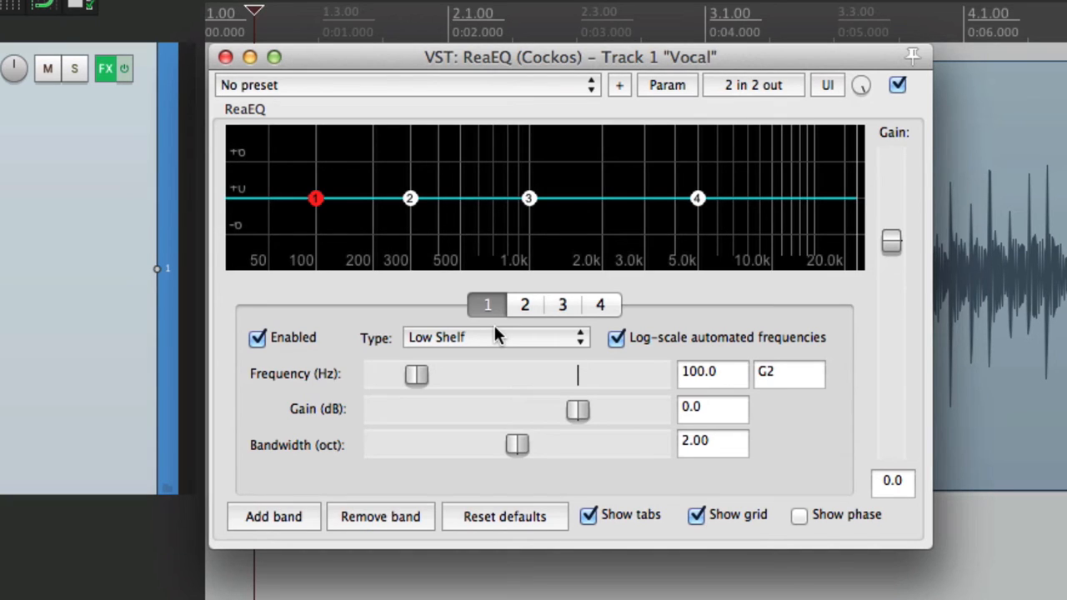
- Make band 1 a High Pass filter and push its cutoff up toward 476 Hz
{"action": "left_click", "coordinate": [494, 337]}
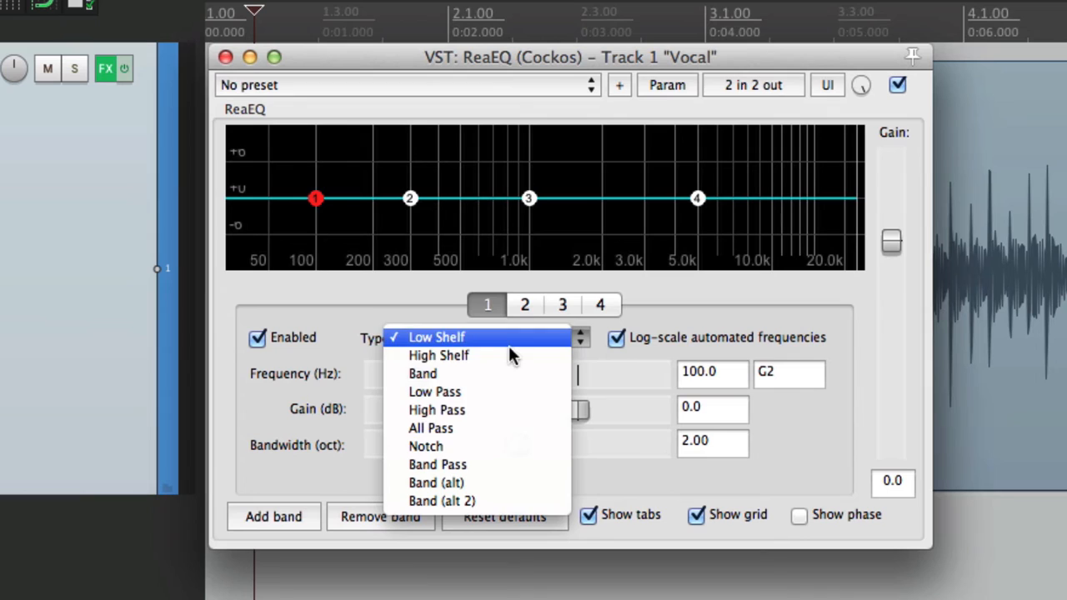
{"action": "left_click", "coordinate": [437, 410]}
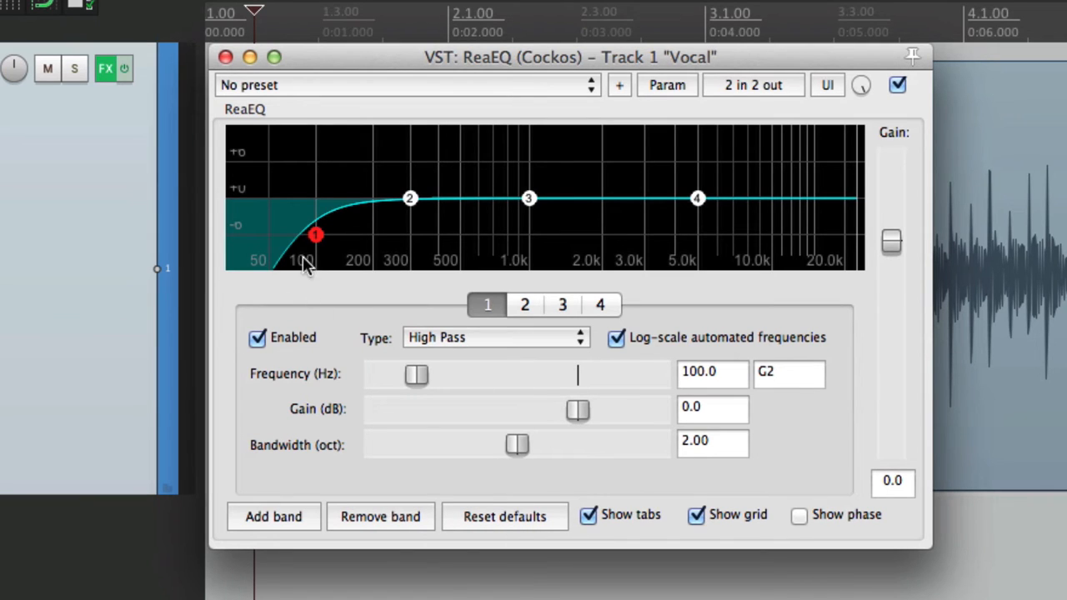
{"action": "left_click_drag", "start_coordinate": [317, 233], "coordinate": [410, 233]}
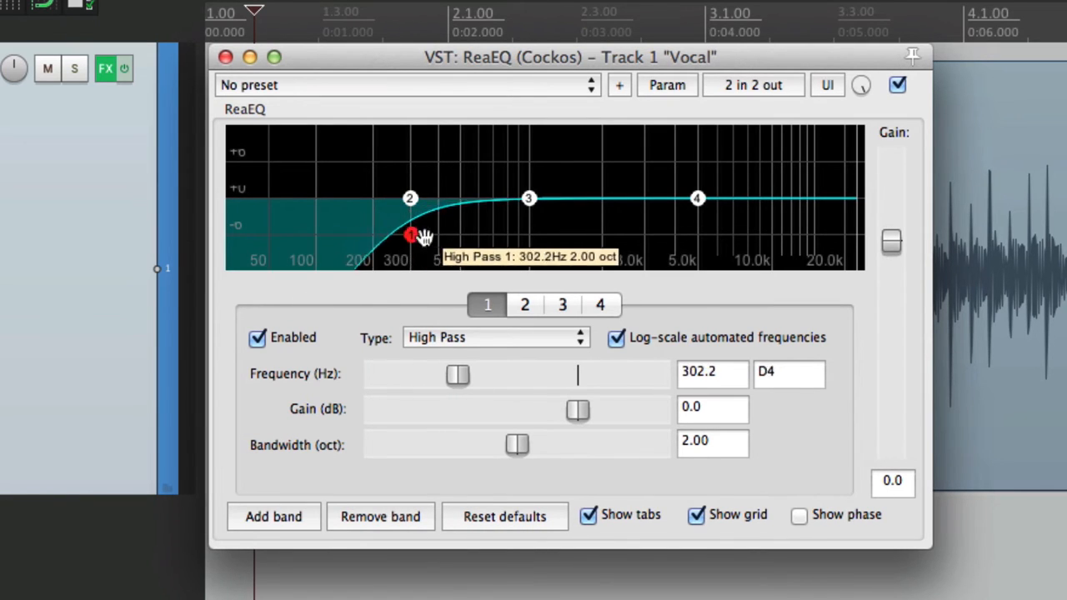
{"action": "left_click_drag", "start_coordinate": [410, 233], "coordinate": [454, 234]}
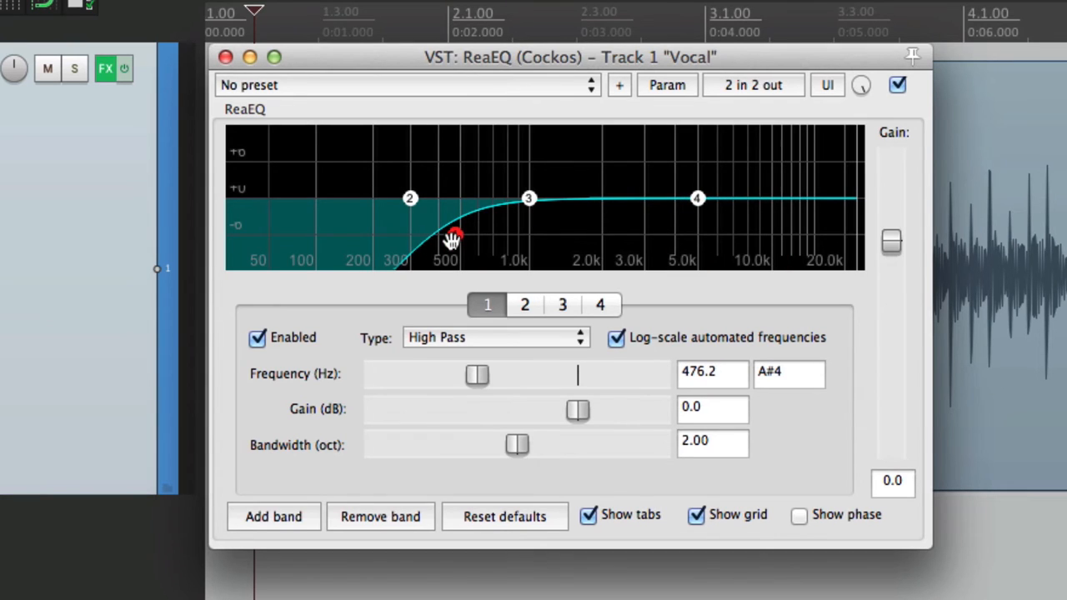
{"action": "mouse_move", "coordinate": [631, 432]}
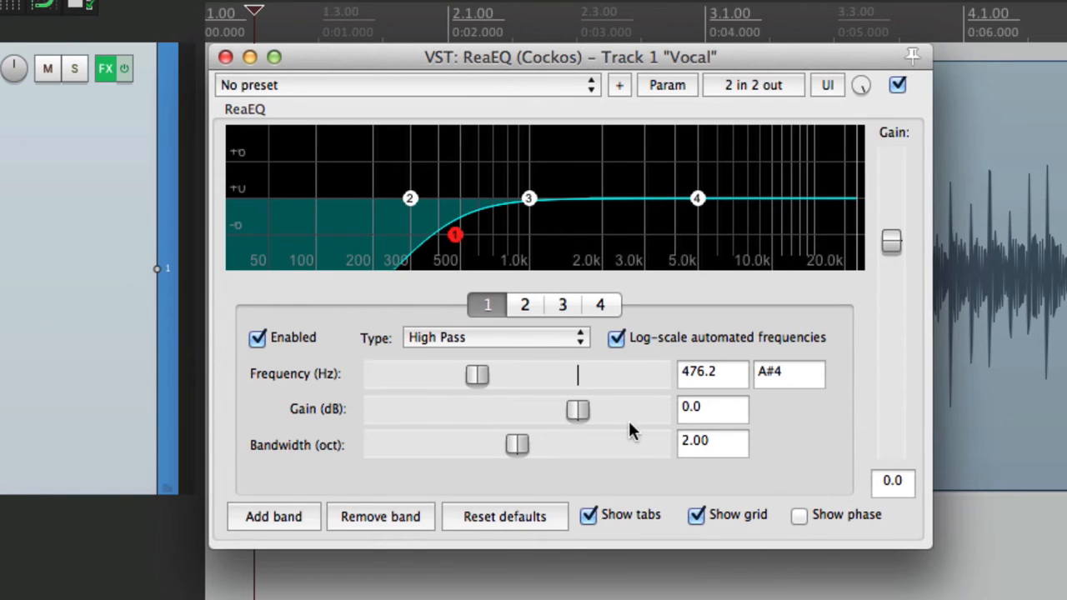
- Settle band 1 at 57.5 Hz with 1.60 octave width, then disable it
{"action": "left_click_drag", "start_coordinate": [516, 443], "coordinate": [453, 443]}
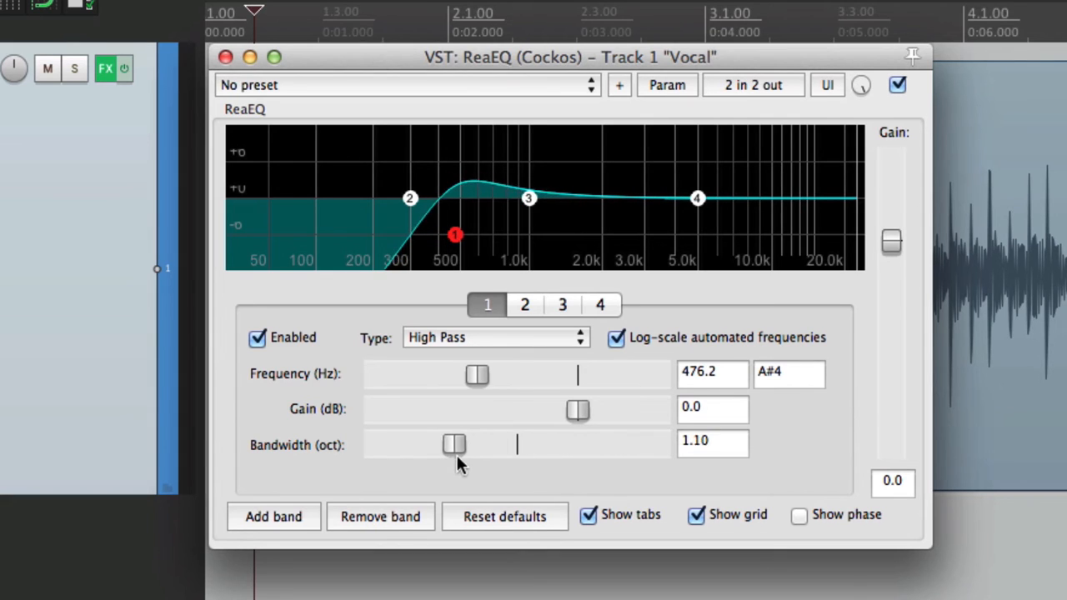
{"action": "left_click_drag", "start_coordinate": [453, 444], "coordinate": [490, 443]}
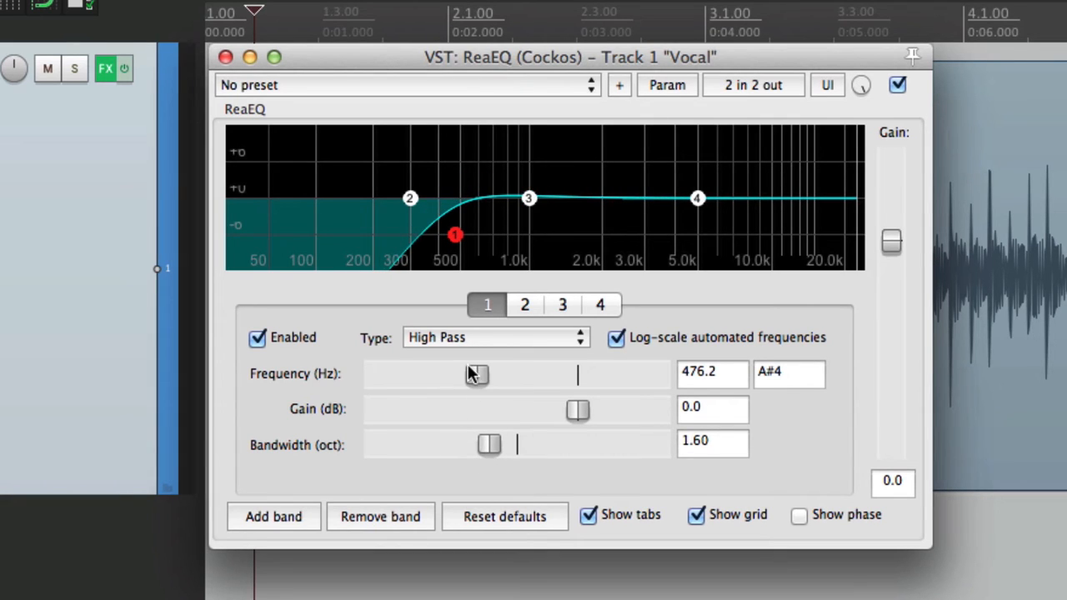
{"action": "left_click_drag", "start_coordinate": [477, 373], "coordinate": [415, 375]}
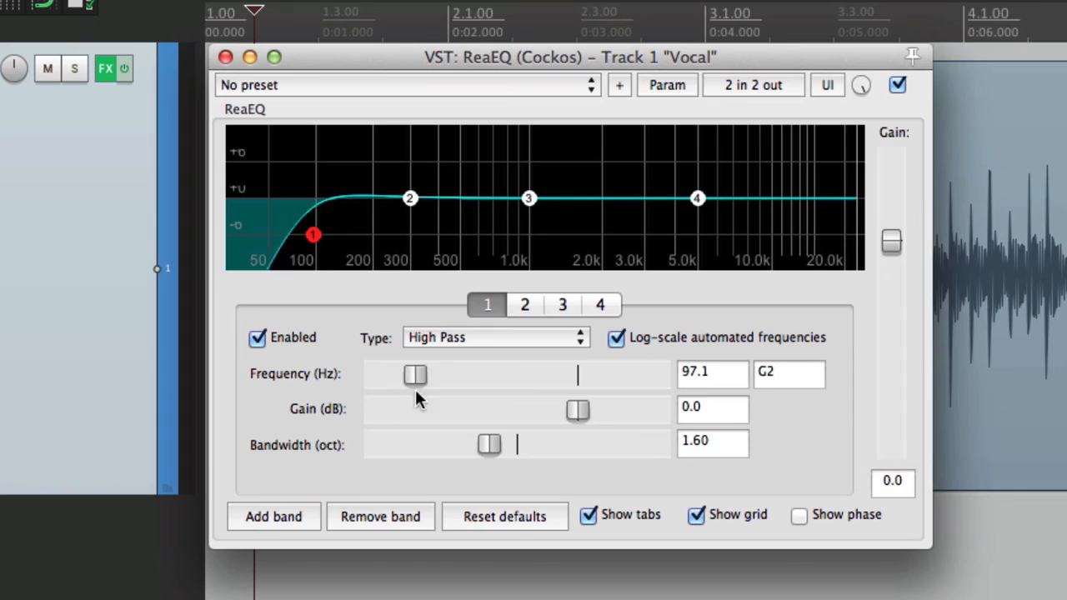
{"action": "left_click_drag", "start_coordinate": [415, 375], "coordinate": [398, 376]}
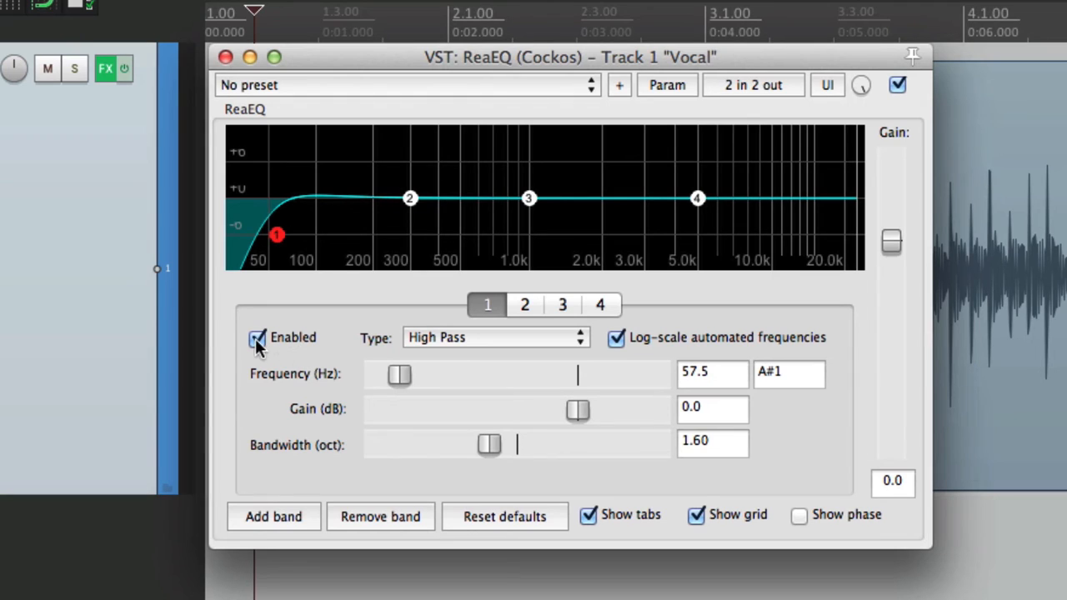
{"action": "left_click", "coordinate": [257, 336]}
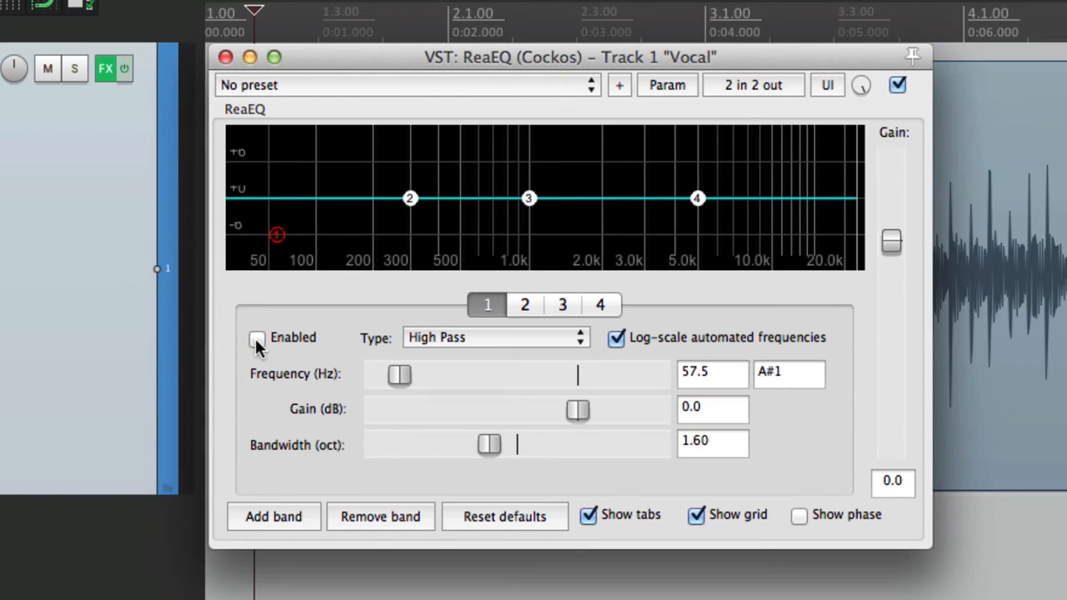
{"action": "left_click", "coordinate": [524, 304]}
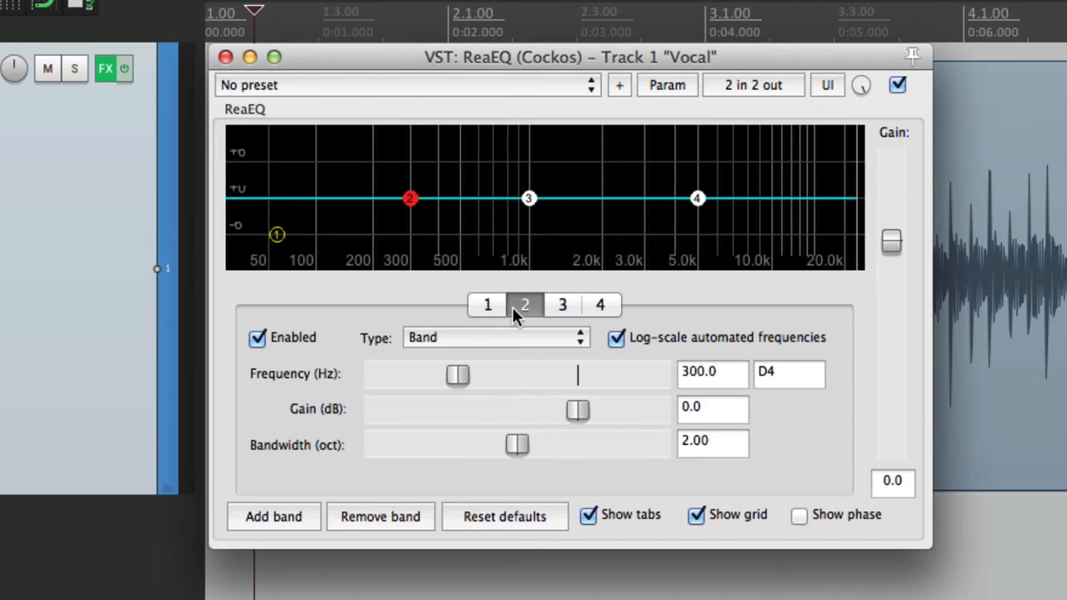
- Make band 2 a Low Shelf and boost it to about 6.2 dB near 253 Hz
{"action": "left_click", "coordinate": [494, 336]}
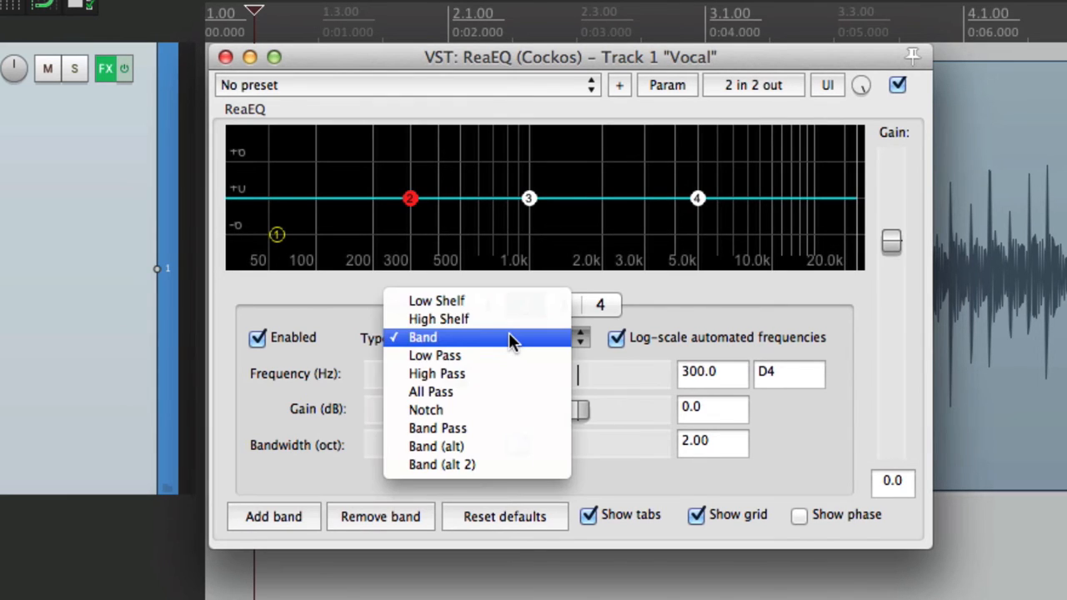
{"action": "left_click", "coordinate": [437, 300]}
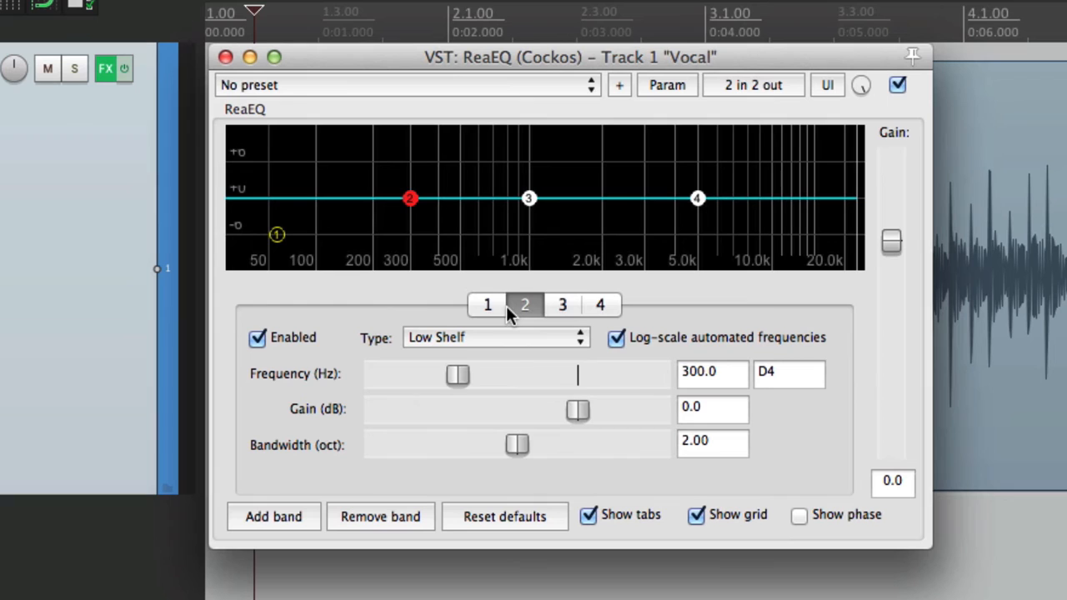
{"action": "left_click_drag", "start_coordinate": [410, 198], "coordinate": [393, 170]}
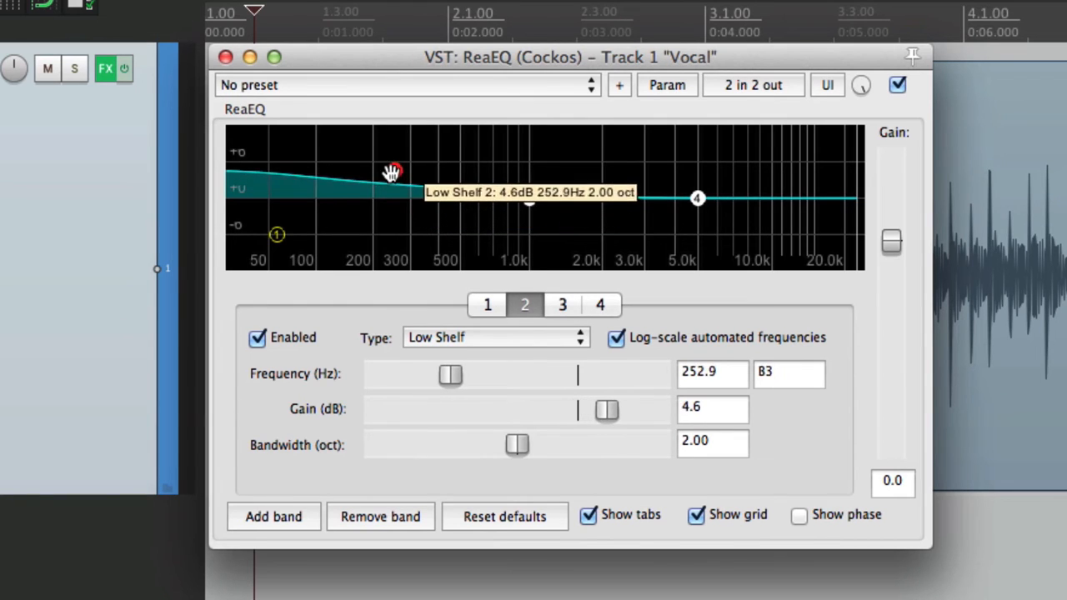
{"action": "left_click_drag", "start_coordinate": [391, 172], "coordinate": [399, 160]}
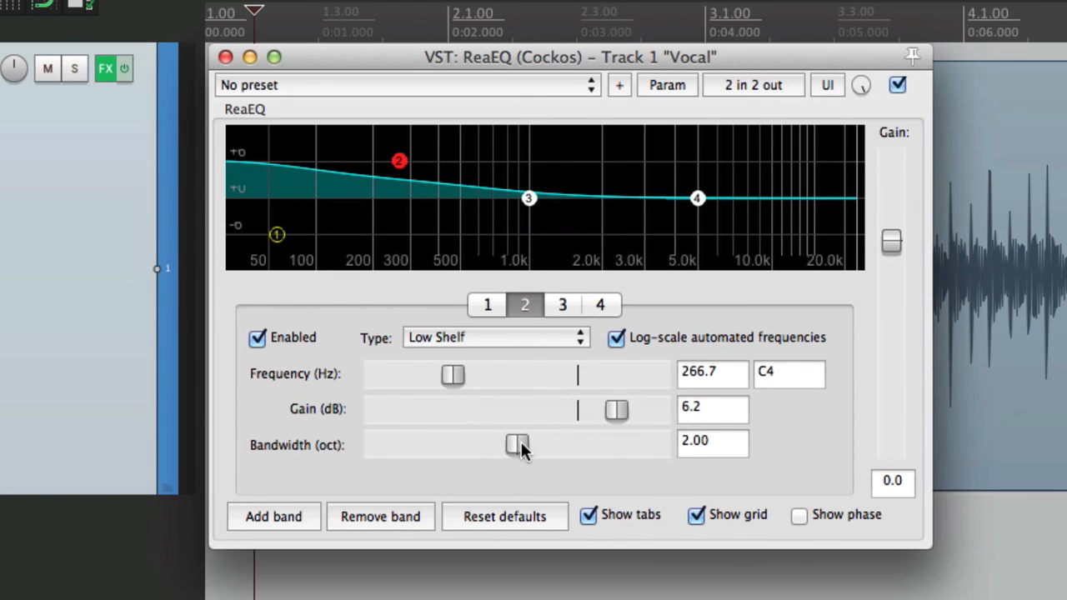
- Narrow the shelf and bring it down to 124.2 Hz, then move on to band 3
{"action": "left_click_drag", "start_coordinate": [517, 443], "coordinate": [423, 443]}
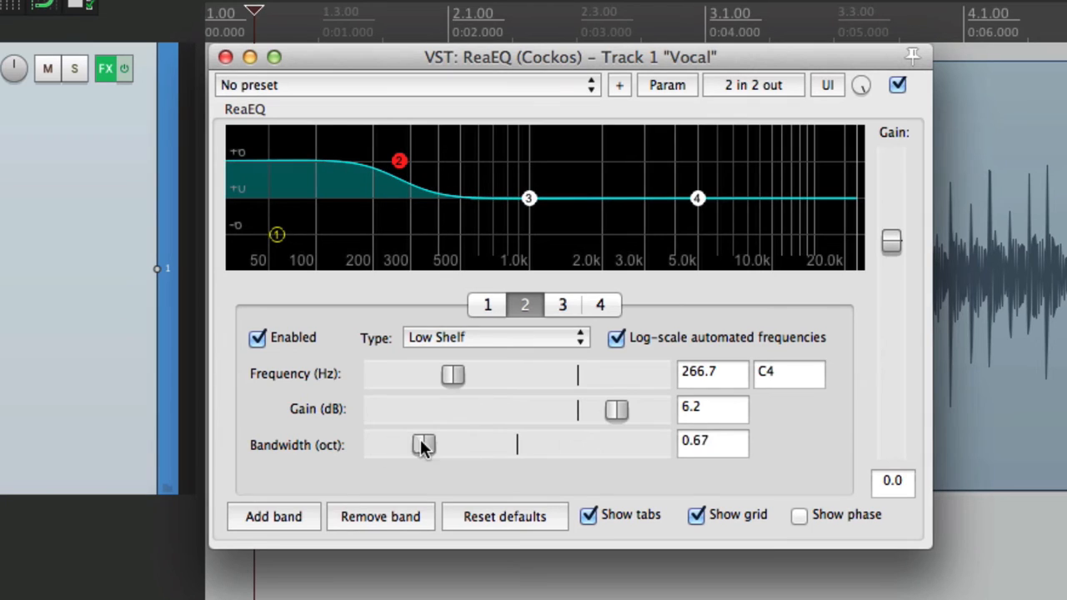
{"action": "left_click_drag", "start_coordinate": [453, 375], "coordinate": [495, 375]}
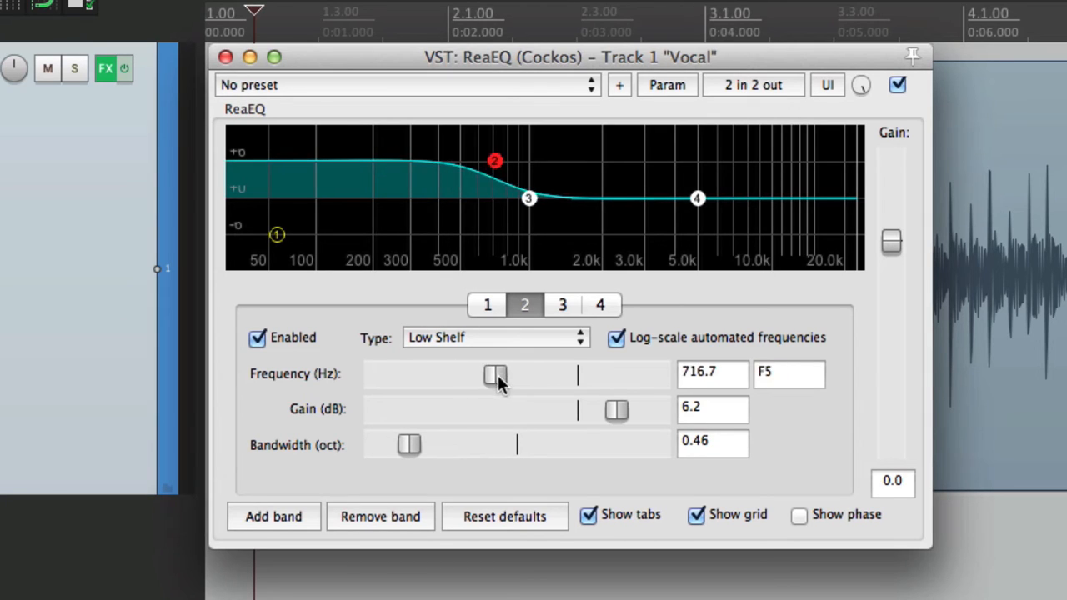
{"action": "left_click_drag", "start_coordinate": [493, 375], "coordinate": [424, 375]}
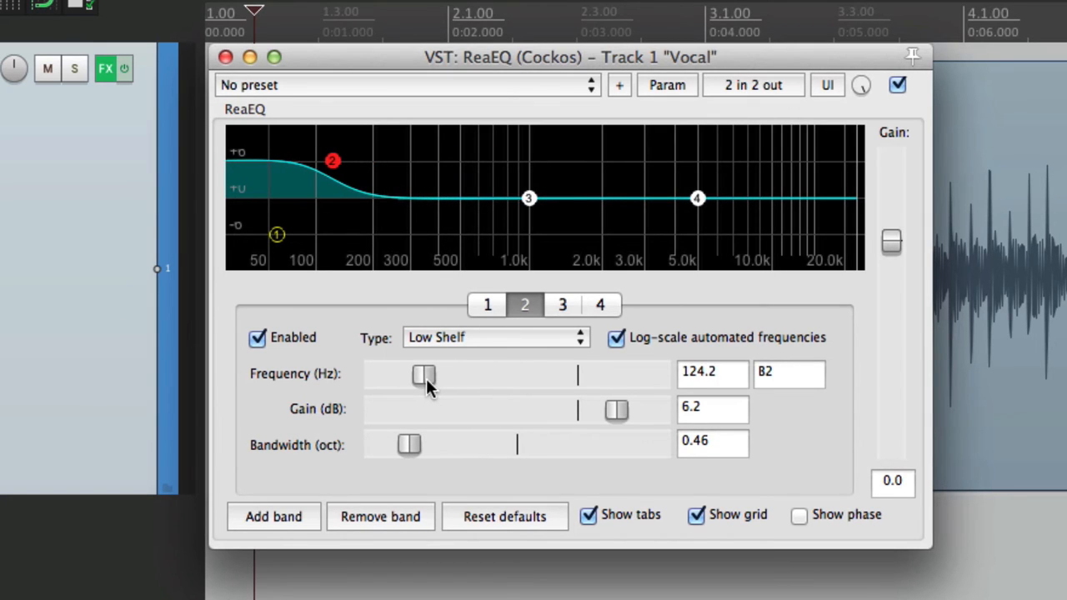
{"action": "mouse_move", "coordinate": [492, 400]}
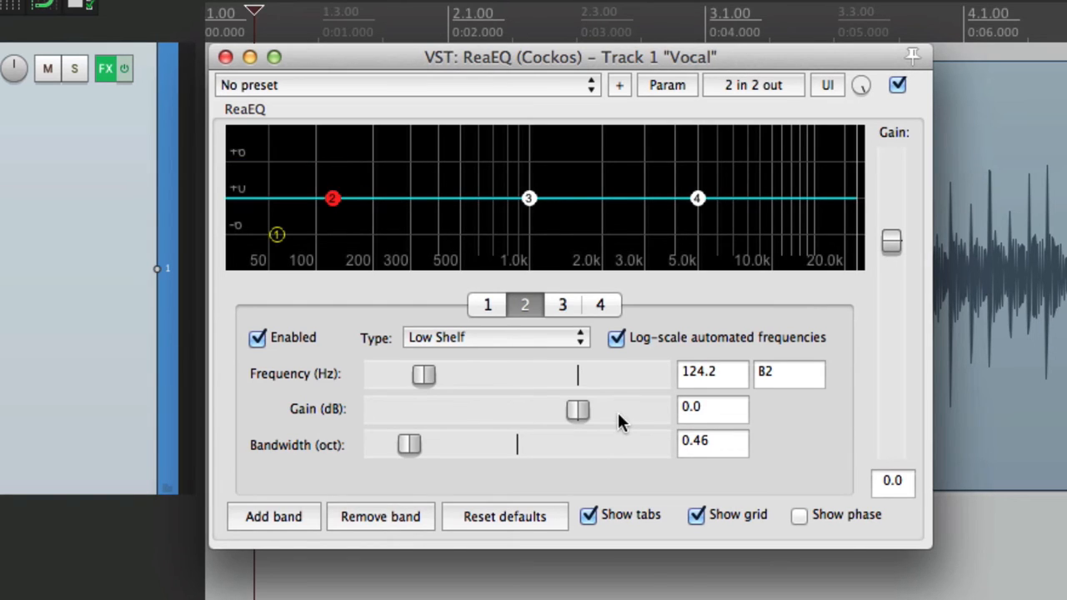
{"action": "left_click", "coordinate": [561, 303]}
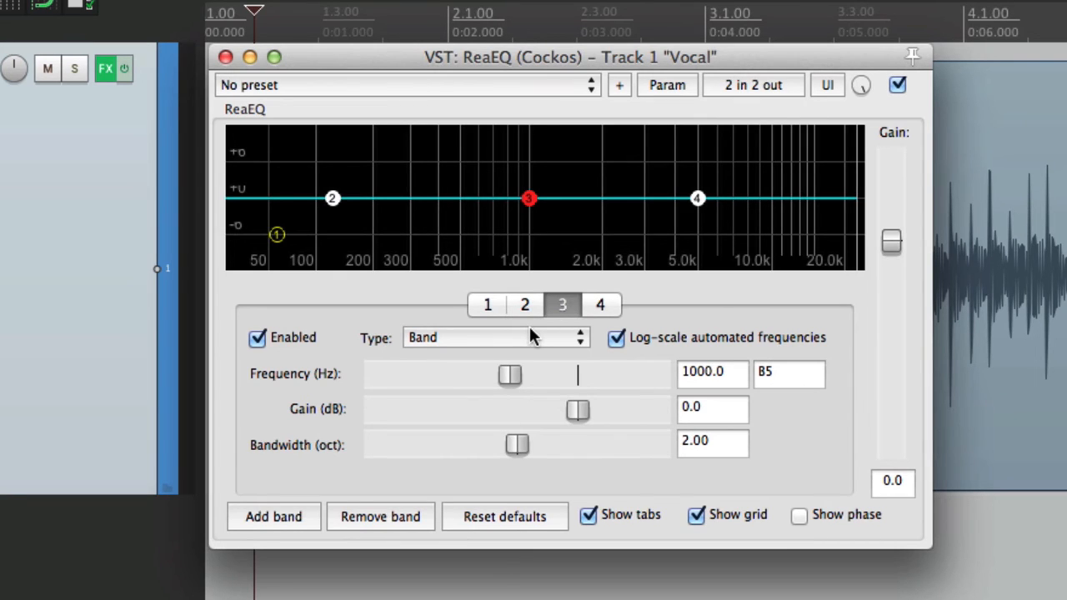
- Move band 3 to 535.3 Hz at 0 dB
{"action": "left_click_drag", "start_coordinate": [529, 198], "coordinate": [443, 196]}
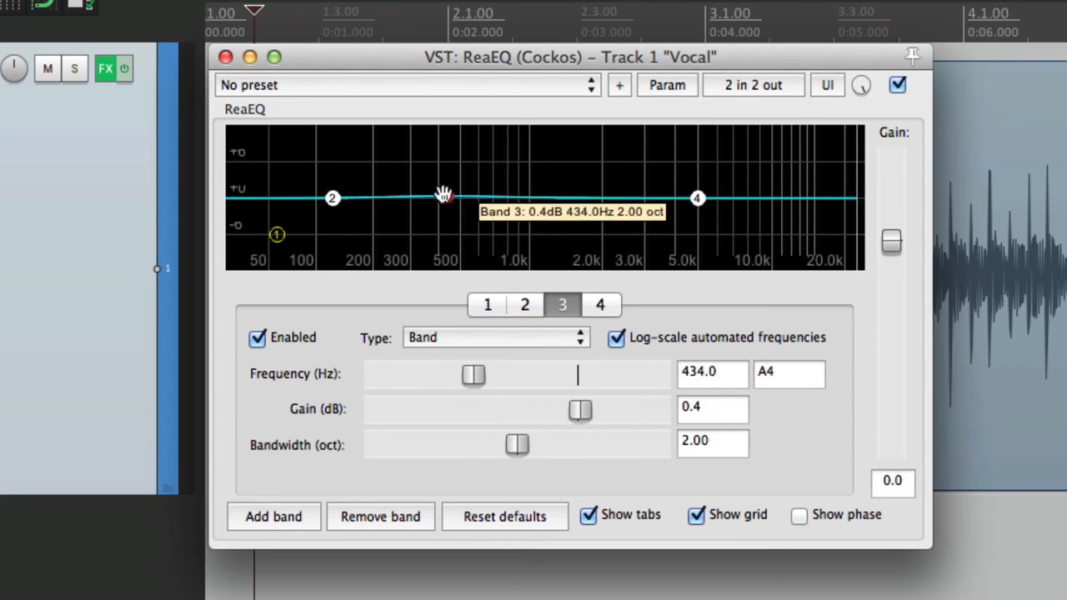
{"action": "left_click_drag", "start_coordinate": [444, 197], "coordinate": [463, 204]}
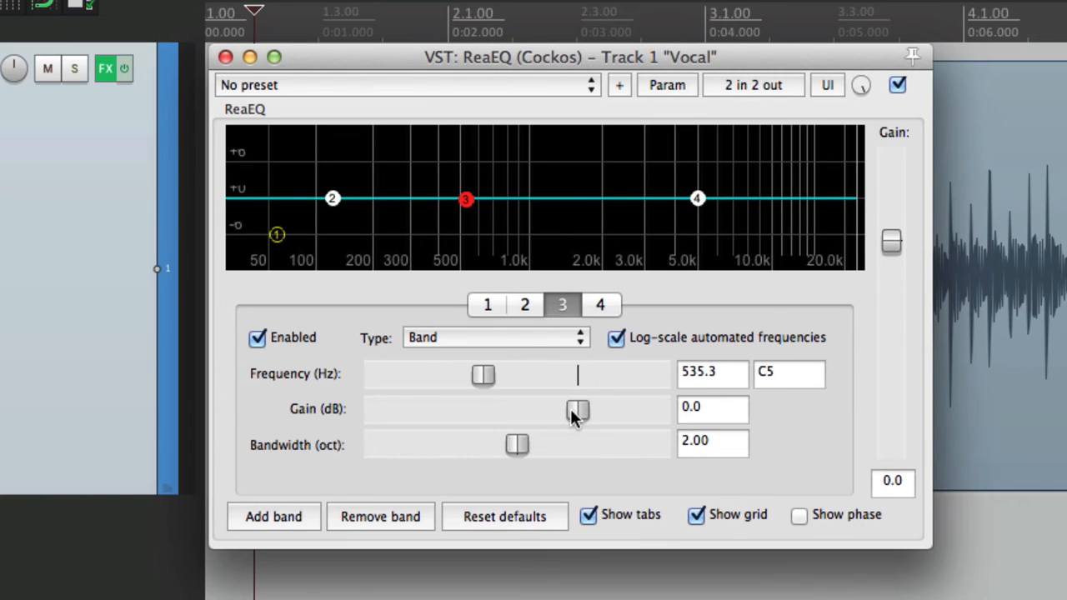
{"action": "left_click", "coordinate": [600, 304]}
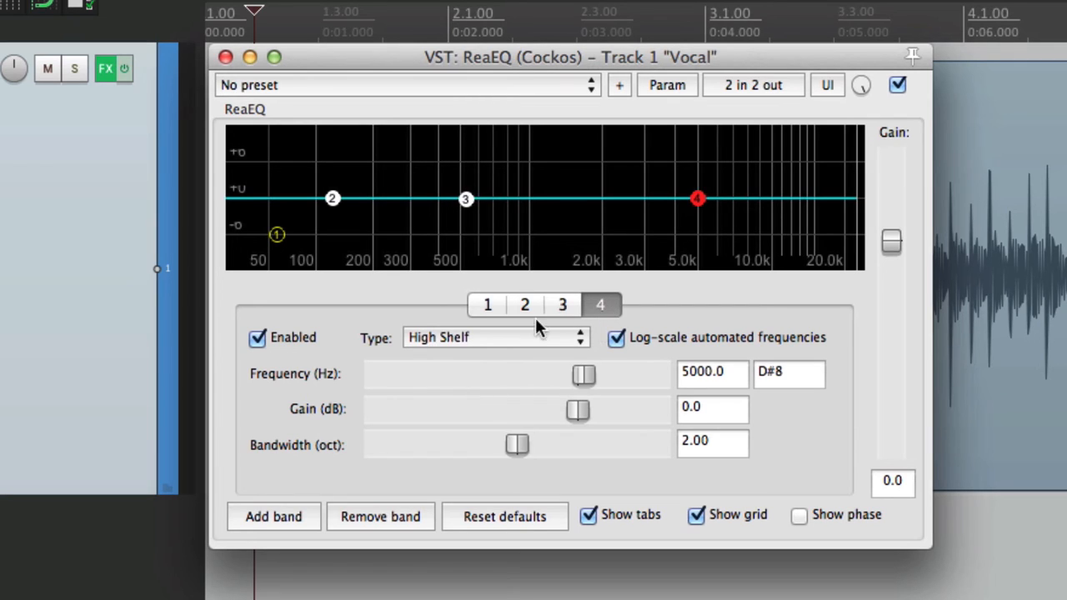
- Make band 4 a bell Band and leave it flat at 0 dB near 2595 Hz
{"action": "left_click", "coordinate": [497, 337]}
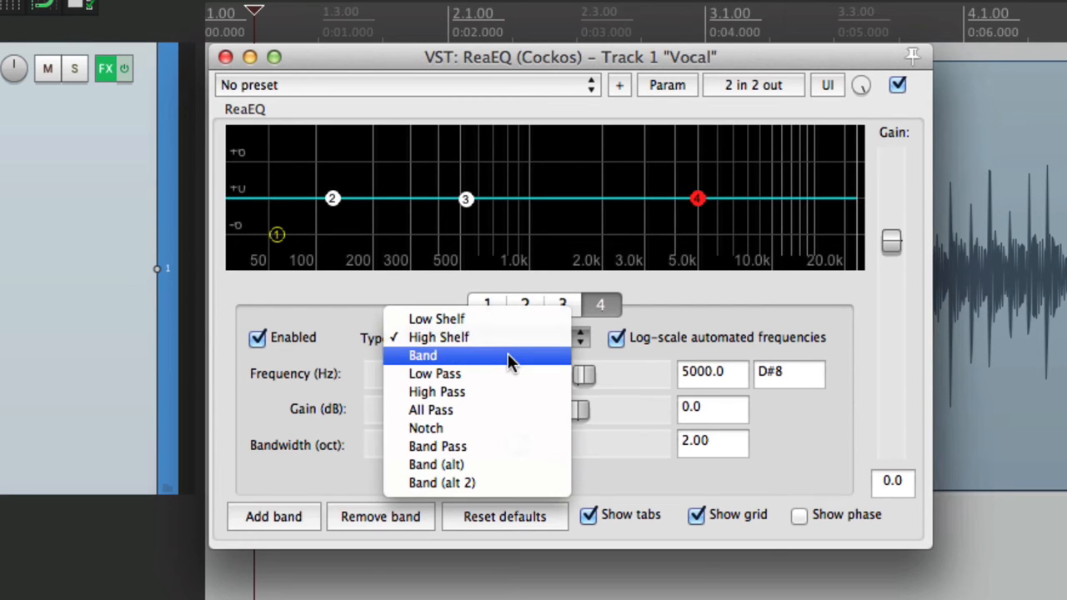
{"action": "left_click", "coordinate": [423, 355]}
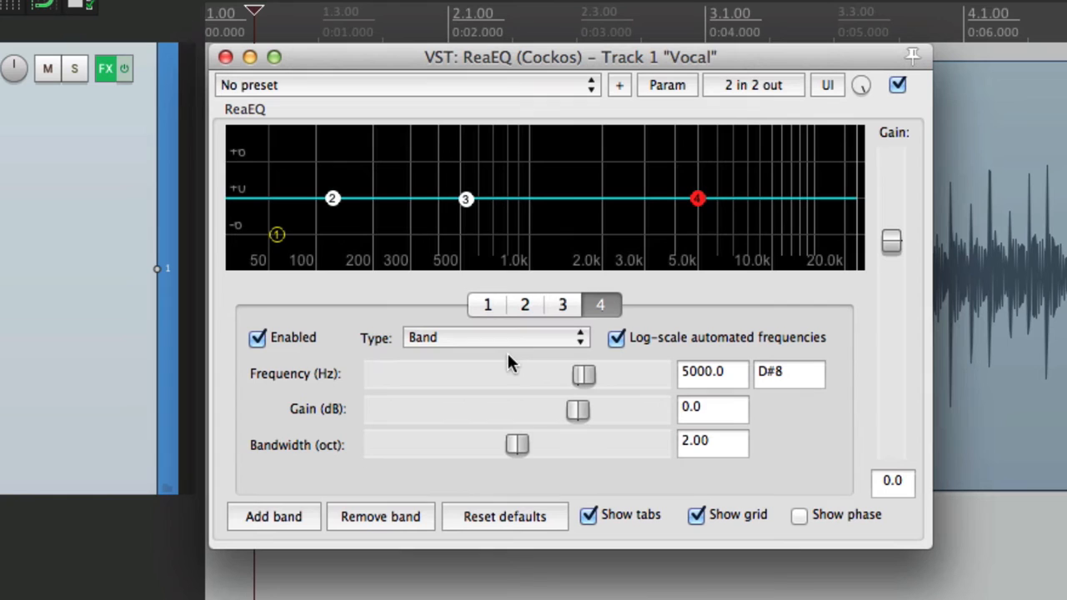
{"action": "left_click_drag", "start_coordinate": [698, 199], "coordinate": [646, 154]}
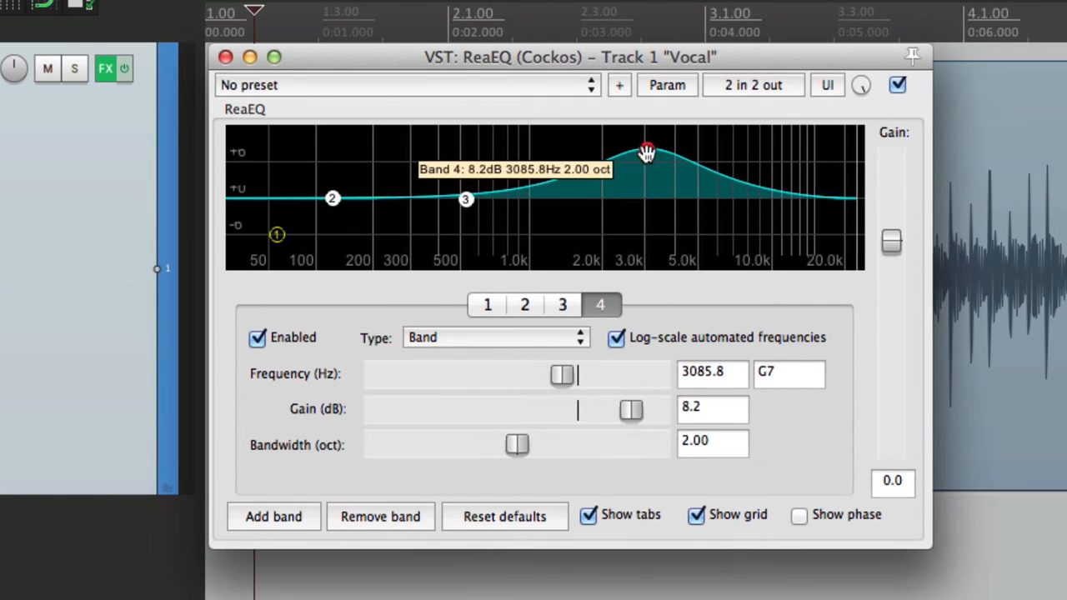
{"action": "left_click_drag", "start_coordinate": [646, 154], "coordinate": [635, 203]}
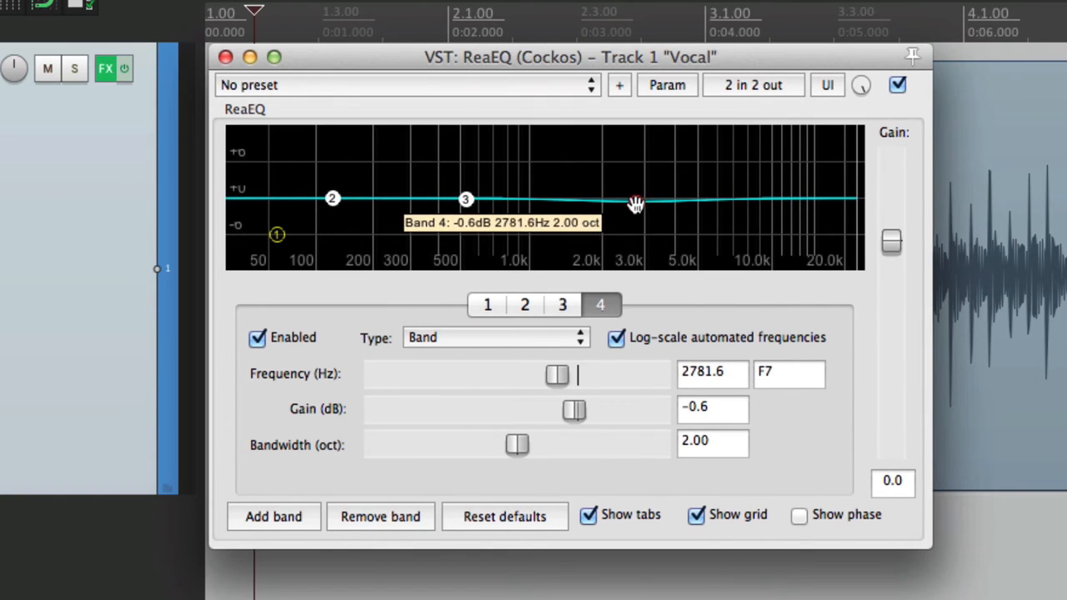
{"action": "left_click_drag", "start_coordinate": [635, 203], "coordinate": [626, 203]}
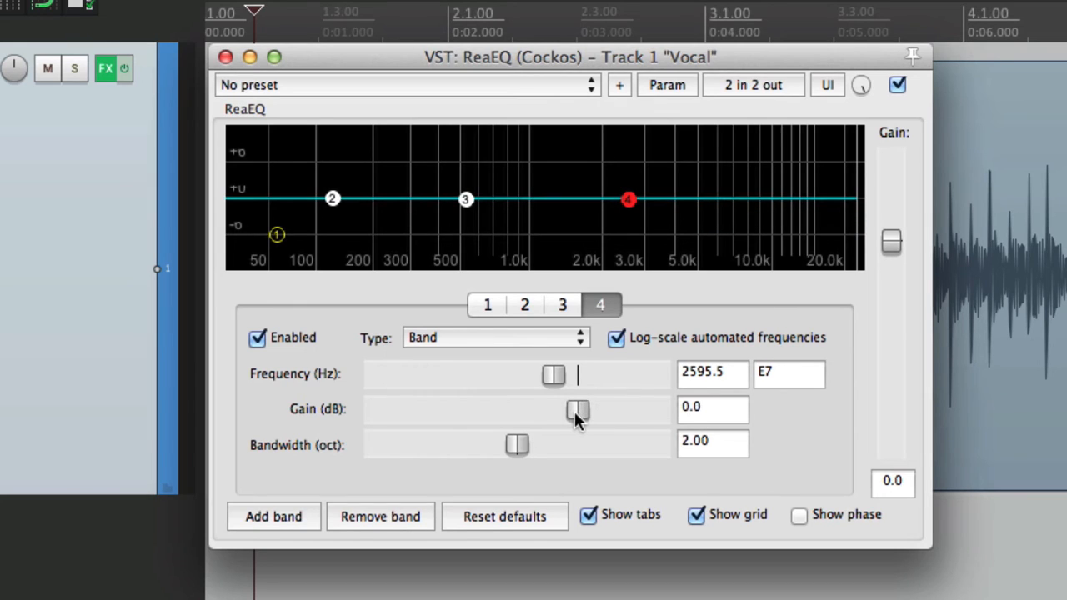
{"action": "mouse_move", "coordinate": [697, 320]}
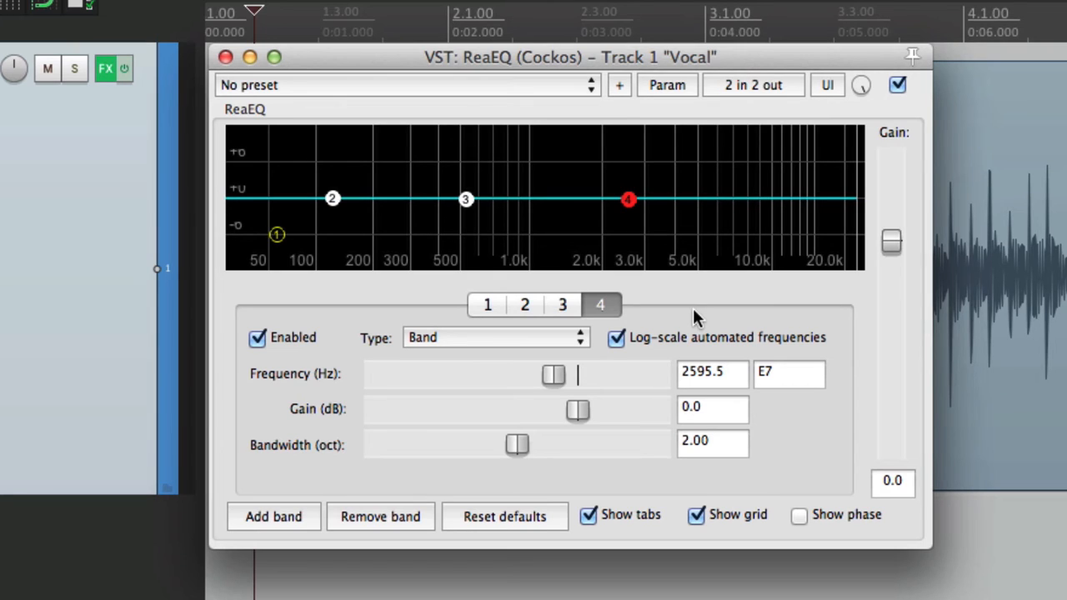
- Add a fifth band around 8 kHz and make it a High Shelf
{"action": "left_click", "coordinate": [273, 517]}
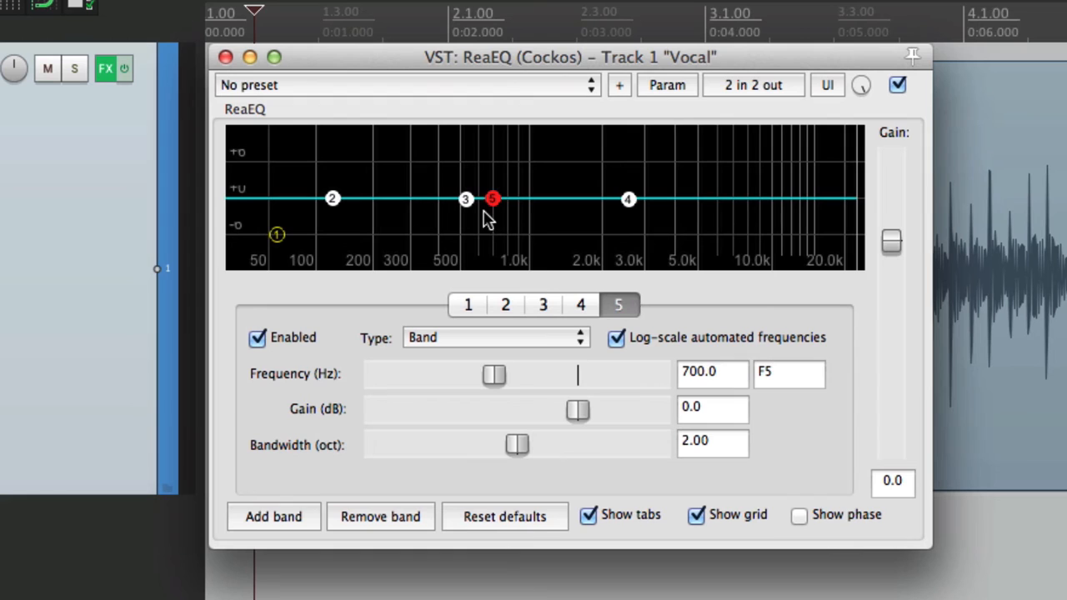
{"action": "left_click_drag", "start_coordinate": [492, 198], "coordinate": [746, 167]}
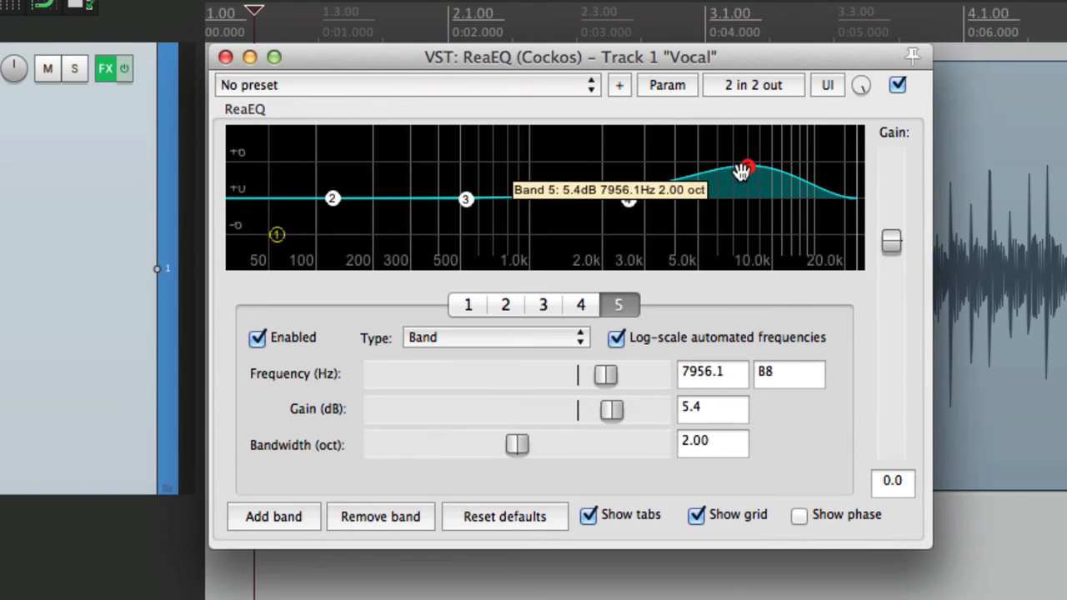
{"action": "left_click", "coordinate": [497, 337]}
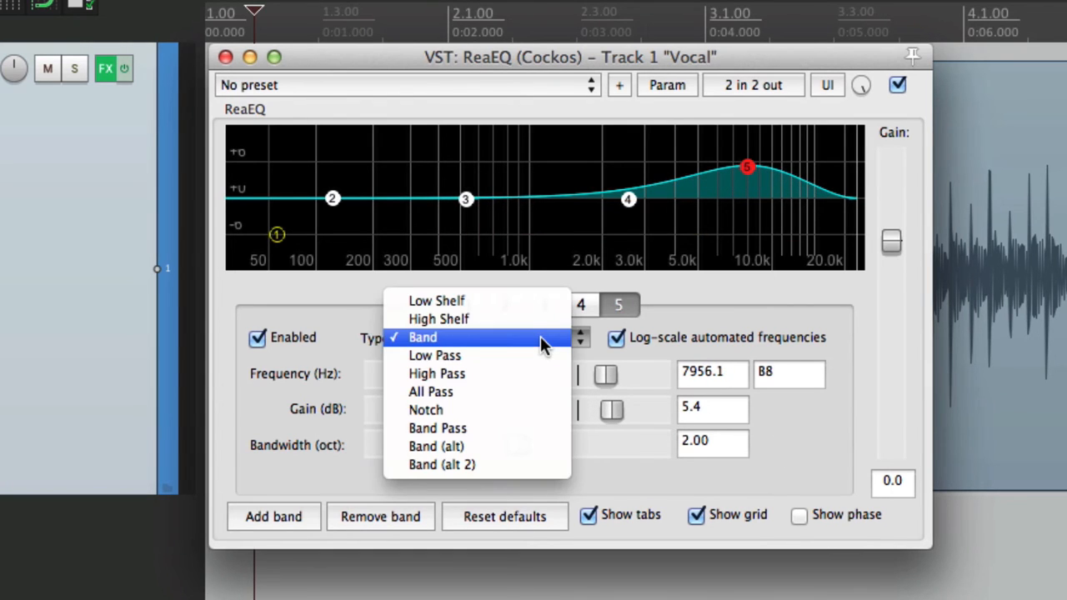
{"action": "left_click", "coordinate": [439, 318]}
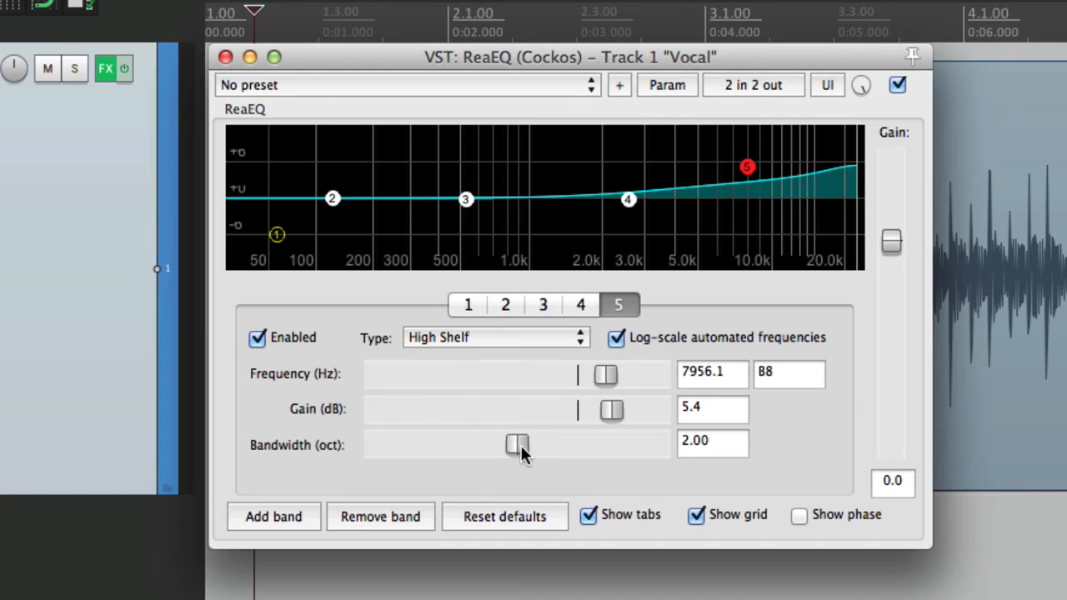
- Set the shelf to 0.76 octaves and flatten it to 0 dB near 5 kHz
{"action": "left_click_drag", "start_coordinate": [517, 443], "coordinate": [410, 443]}
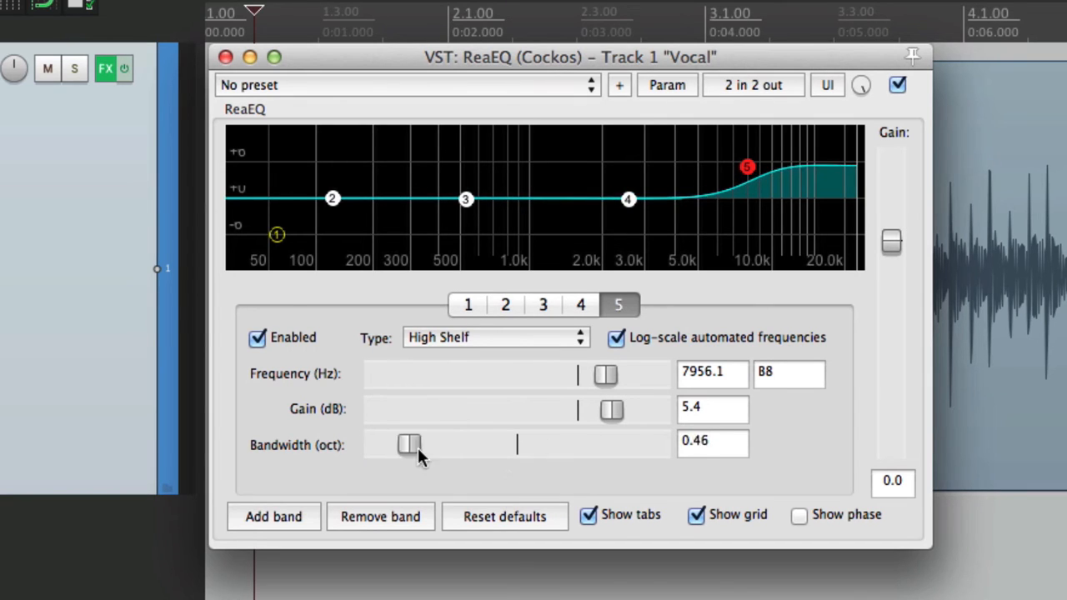
{"action": "left_click_drag", "start_coordinate": [408, 443], "coordinate": [430, 444]}
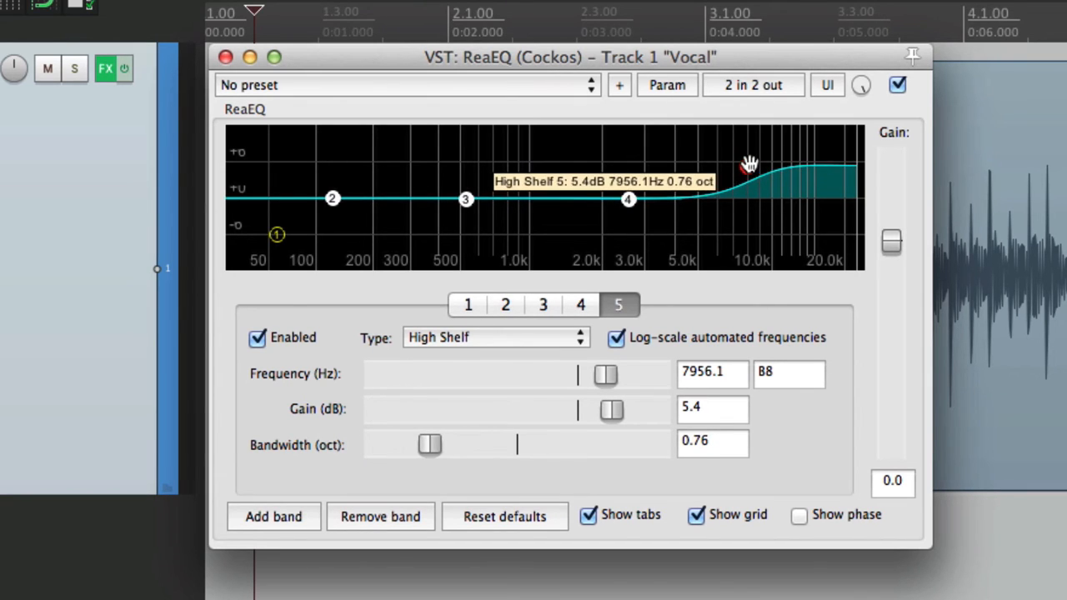
{"action": "left_click_drag", "start_coordinate": [751, 164], "coordinate": [720, 159]}
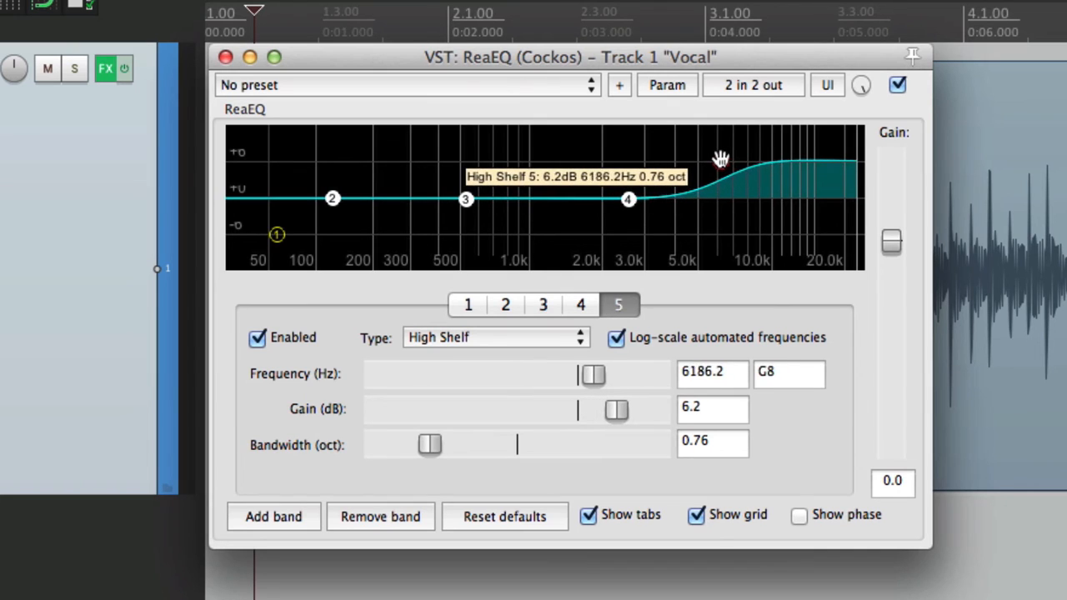
{"action": "left_click_drag", "start_coordinate": [720, 158], "coordinate": [700, 163]}
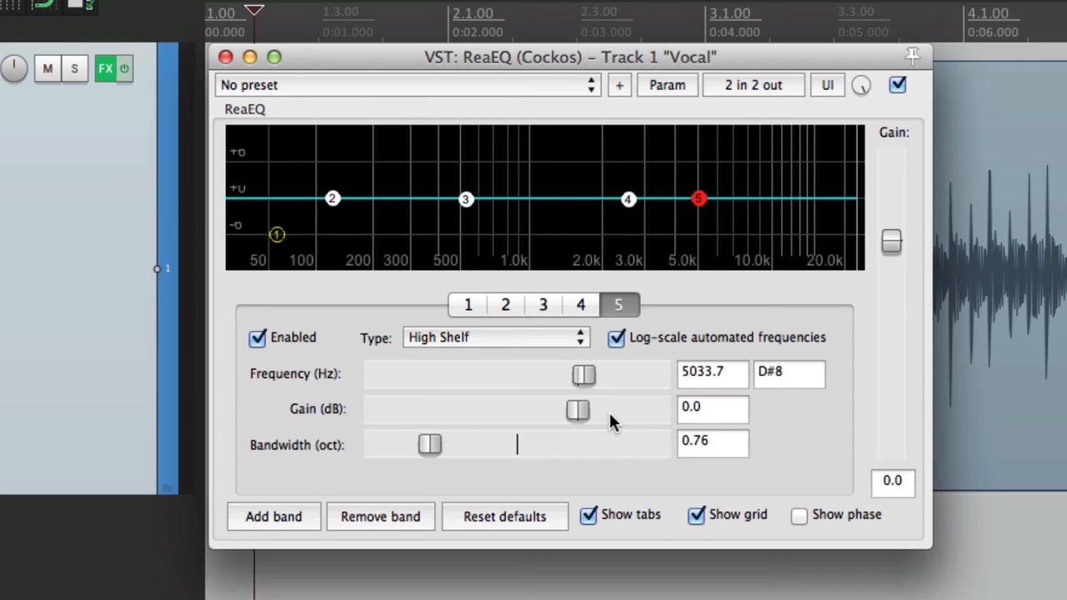
{"action": "mouse_move", "coordinate": [616, 93]}
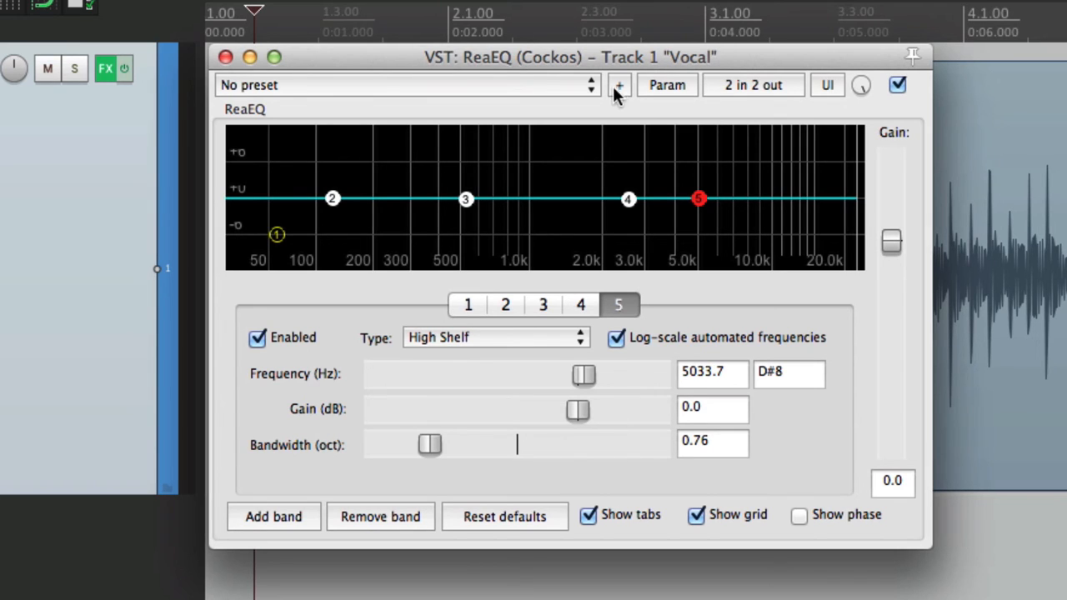
- Save ReaEQ's current five-band setup as the default preset 'start'
{"action": "left_click", "coordinate": [620, 85]}
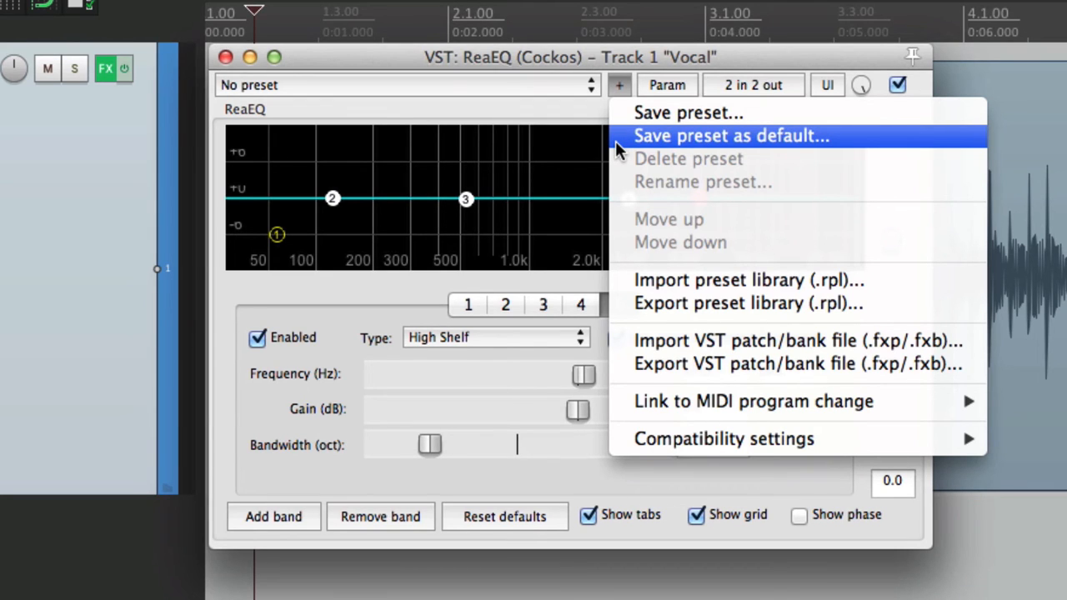
{"action": "left_click", "coordinate": [730, 137]}
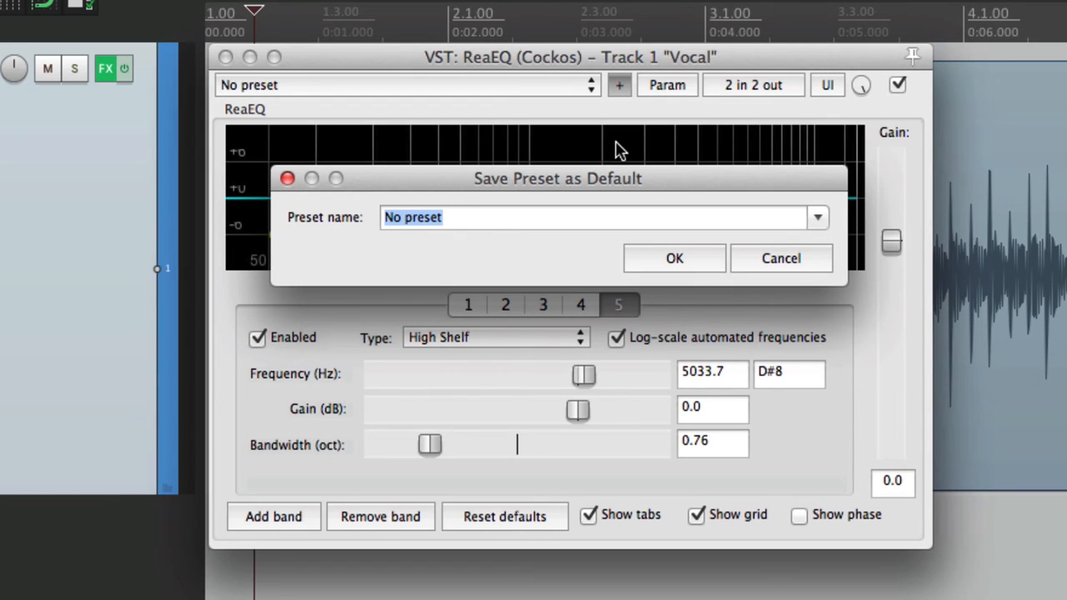
{"action": "left_click", "coordinate": [673, 257]}
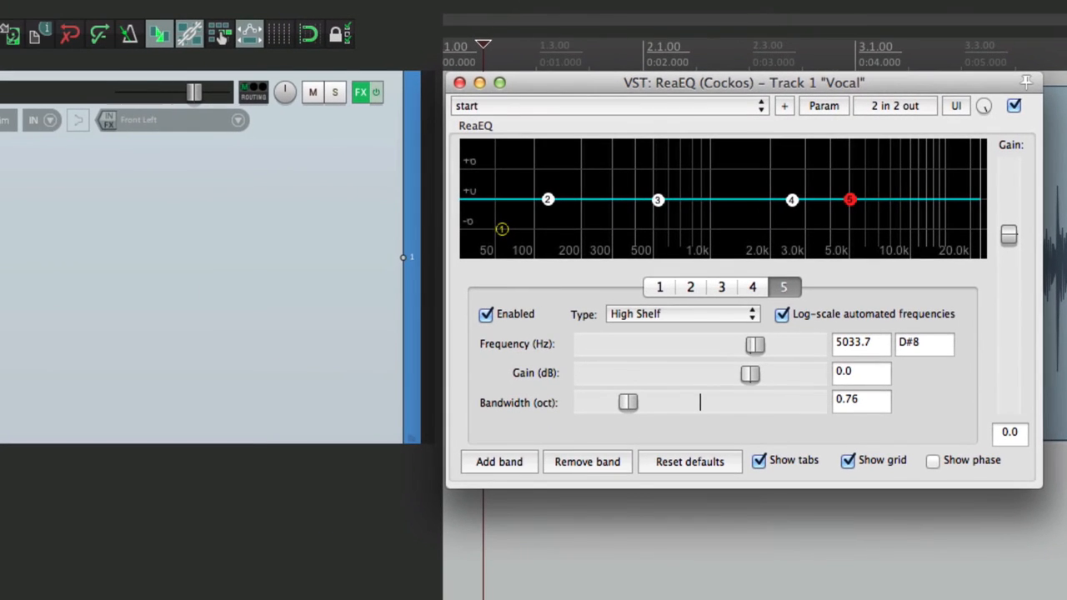
{"action": "mouse_move", "coordinate": [360, 92]}
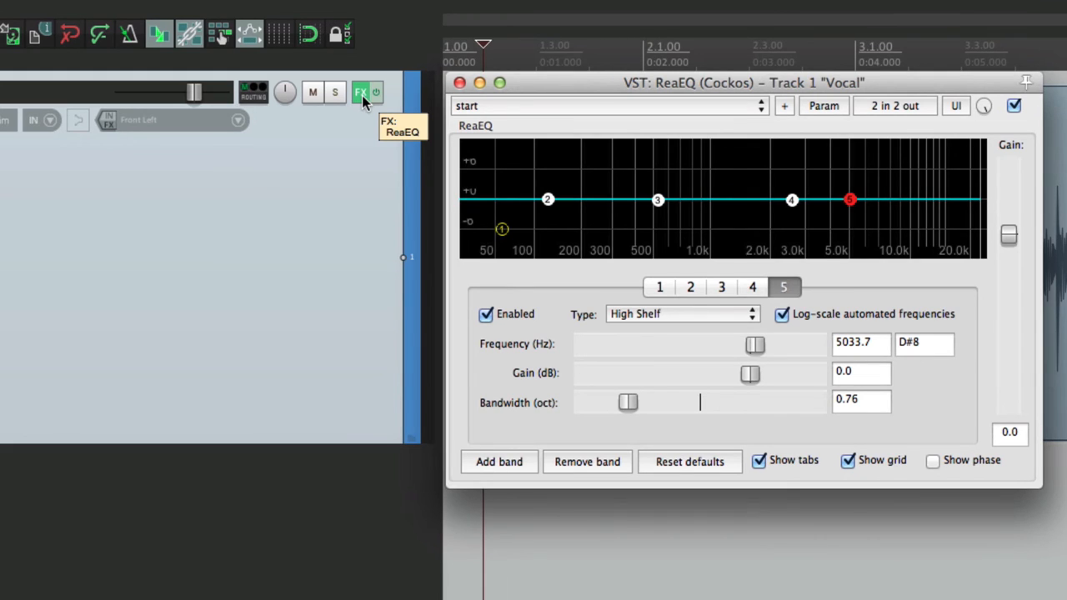
- Remove ReaEQ and insert a fresh one, which loads the 'start' preset
{"action": "left_click", "coordinate": [460, 83]}
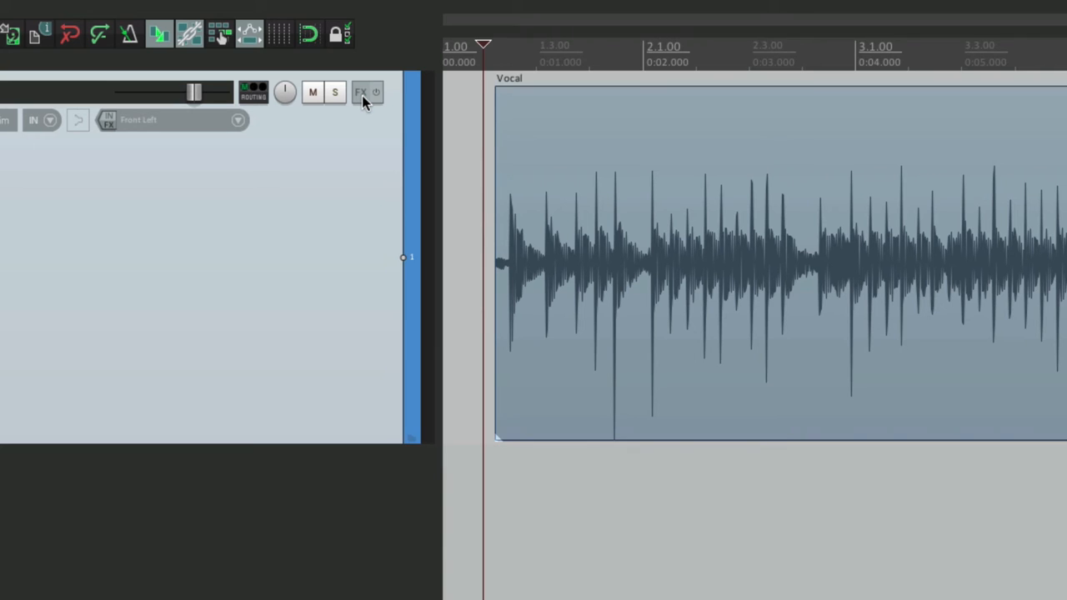
{"action": "left_click", "coordinate": [360, 92]}
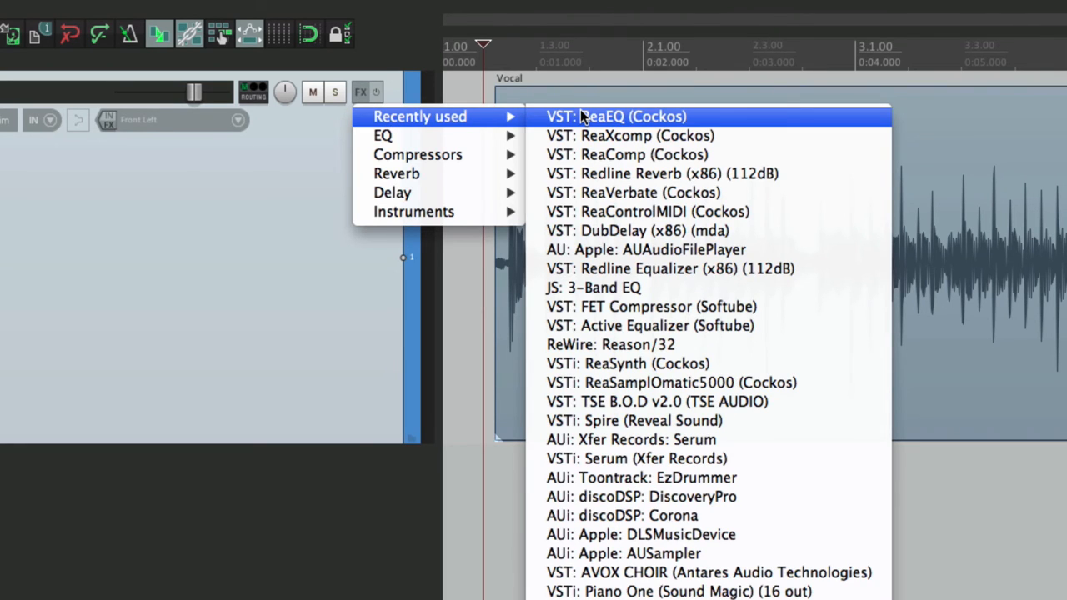
{"action": "left_click", "coordinate": [615, 116]}
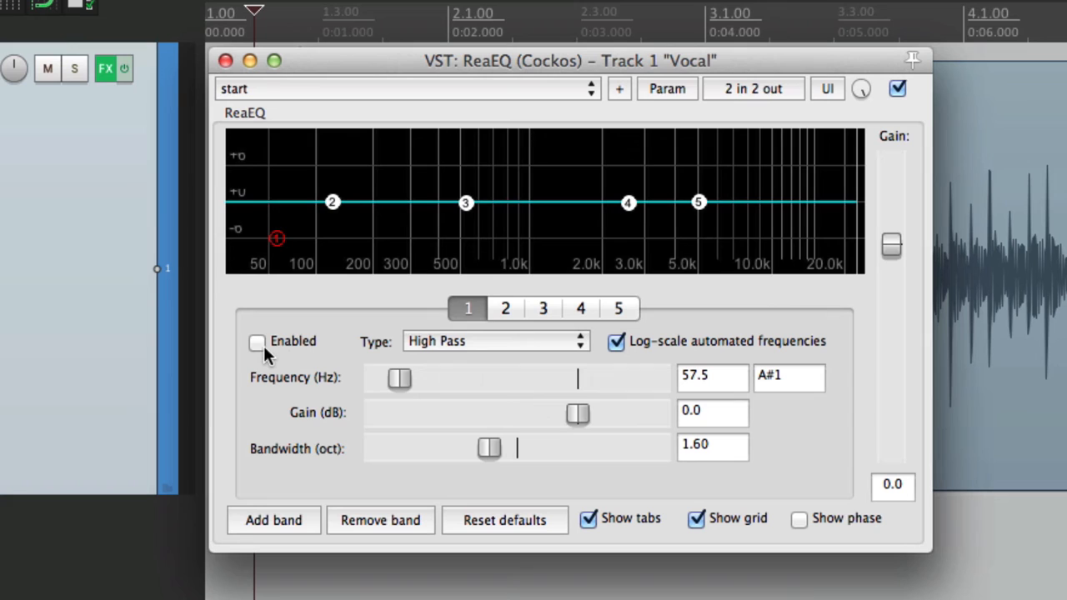
- Enable the band 1 high-pass and set its cutoff near 140 Hz
{"action": "left_click", "coordinate": [257, 341]}
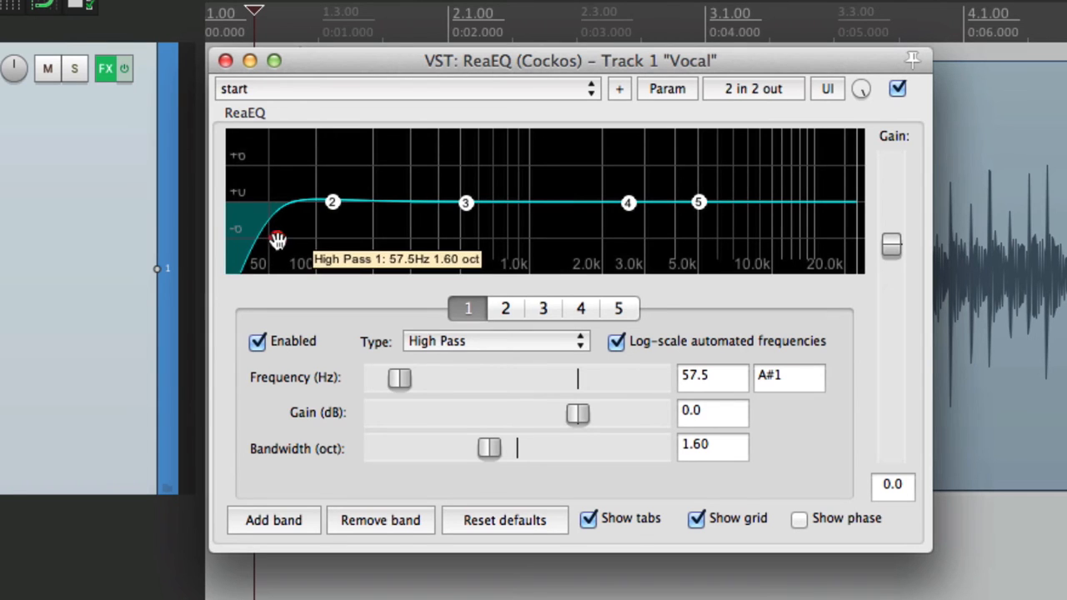
{"action": "left_click_drag", "start_coordinate": [276, 240], "coordinate": [440, 240]}
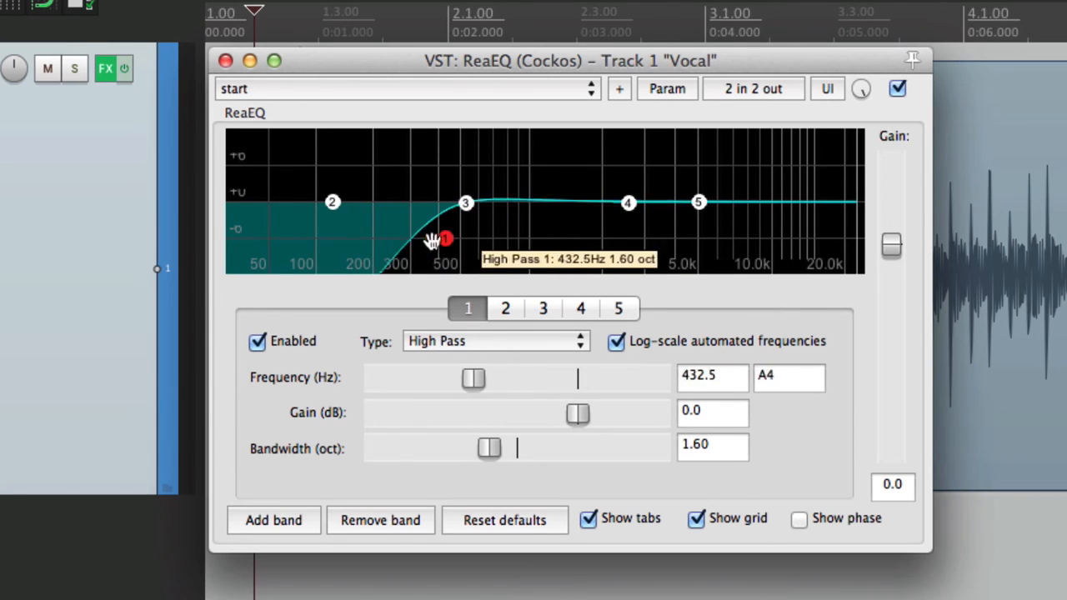
{"action": "left_click_drag", "start_coordinate": [441, 240], "coordinate": [343, 240]}
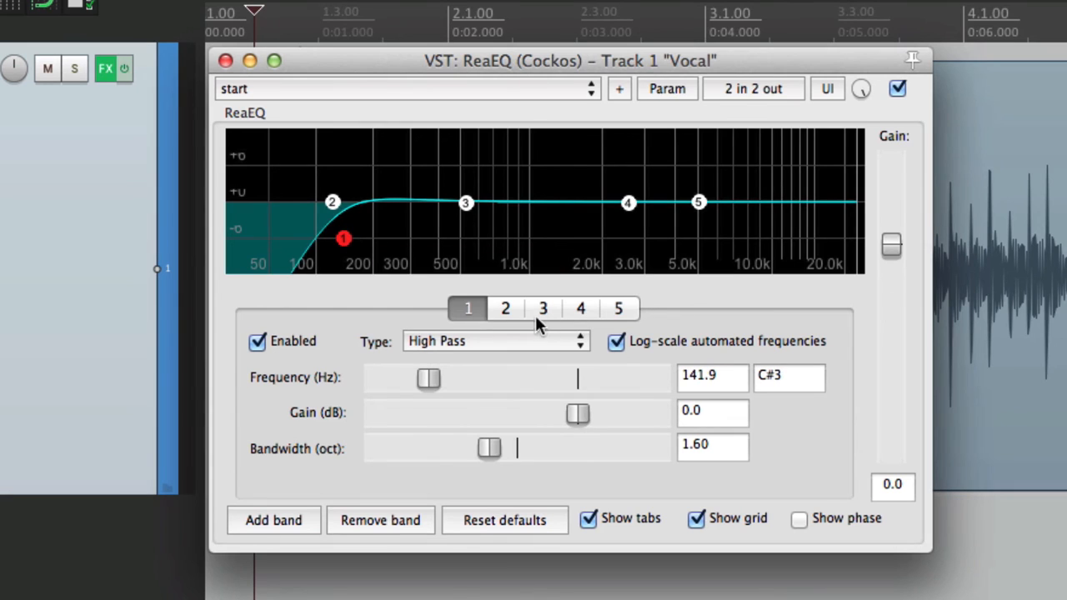
- Boost the high shelf about 2 dB near 9 kHz and cut band 3 around 500 Hz
{"action": "left_click", "coordinate": [617, 308]}
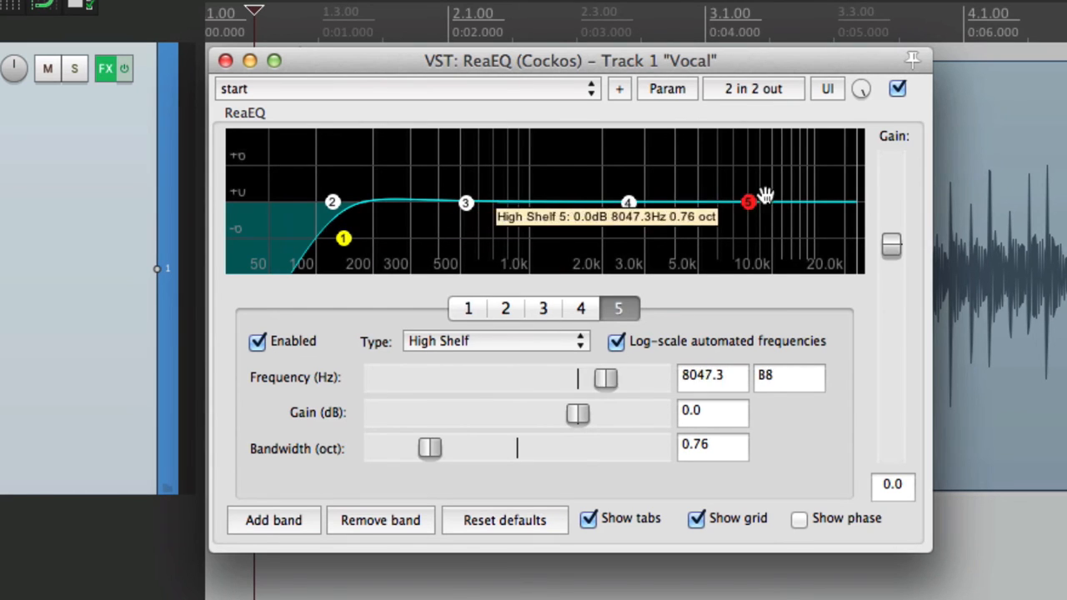
{"action": "left_click_drag", "start_coordinate": [748, 200], "coordinate": [749, 185]}
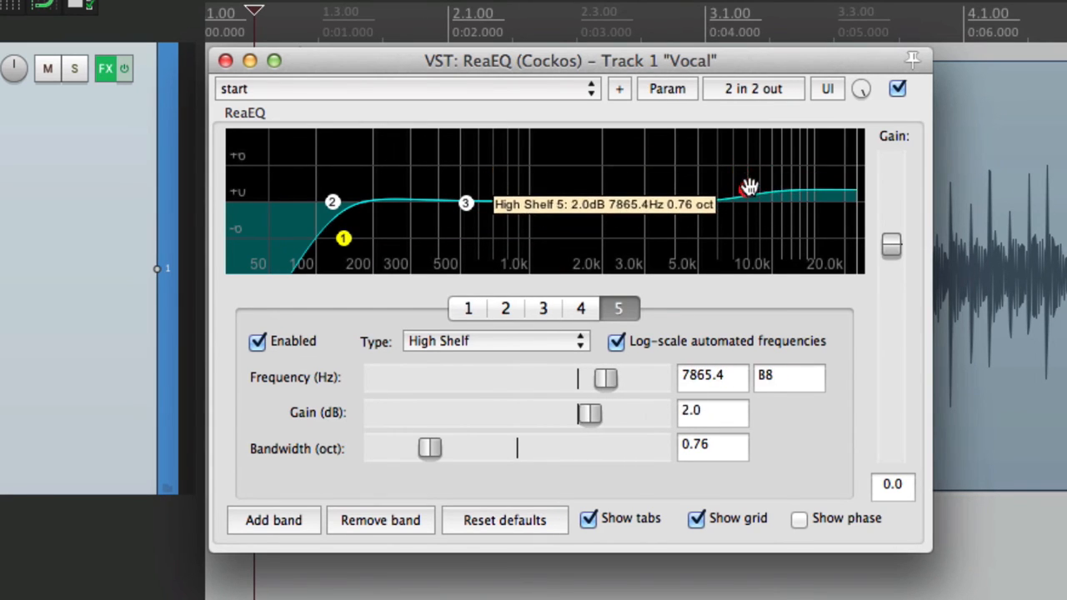
{"action": "left_click_drag", "start_coordinate": [742, 185], "coordinate": [765, 207]}
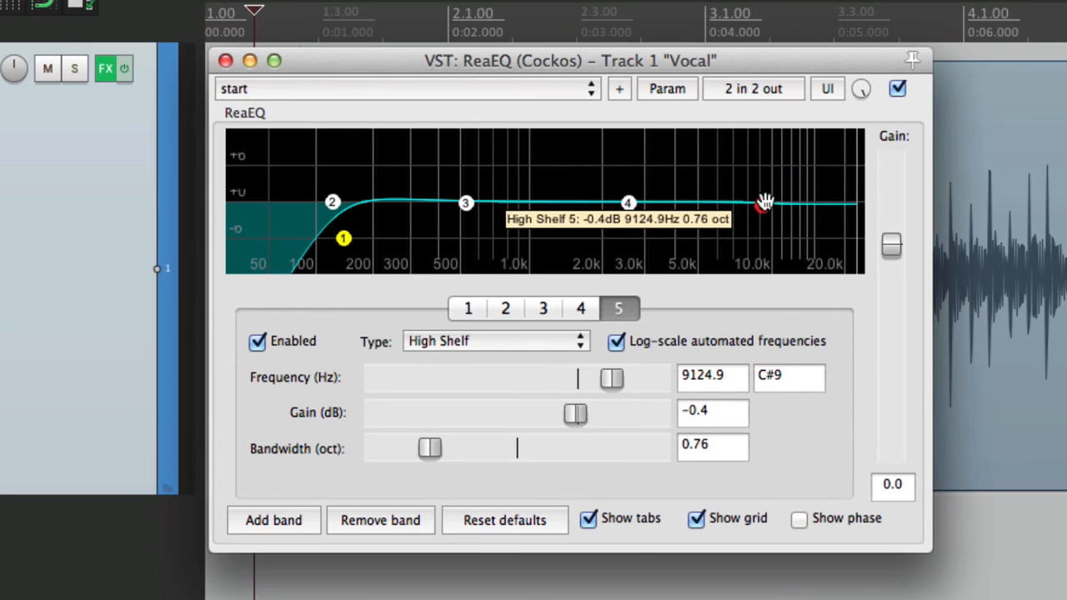
{"action": "left_click", "coordinate": [580, 308]}
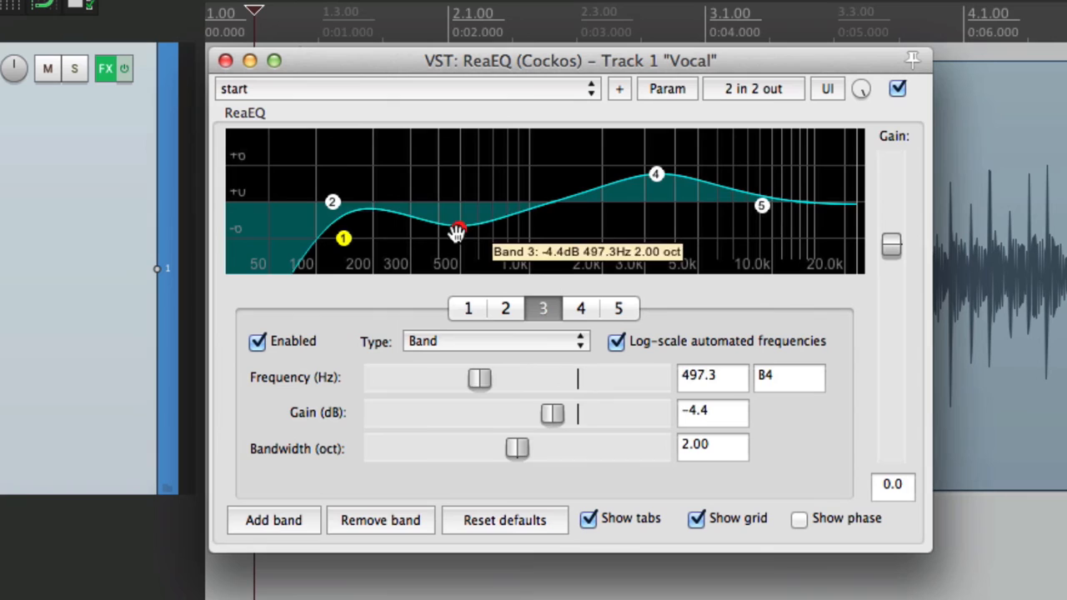
{"action": "left_click_drag", "start_coordinate": [456, 230], "coordinate": [457, 212]}
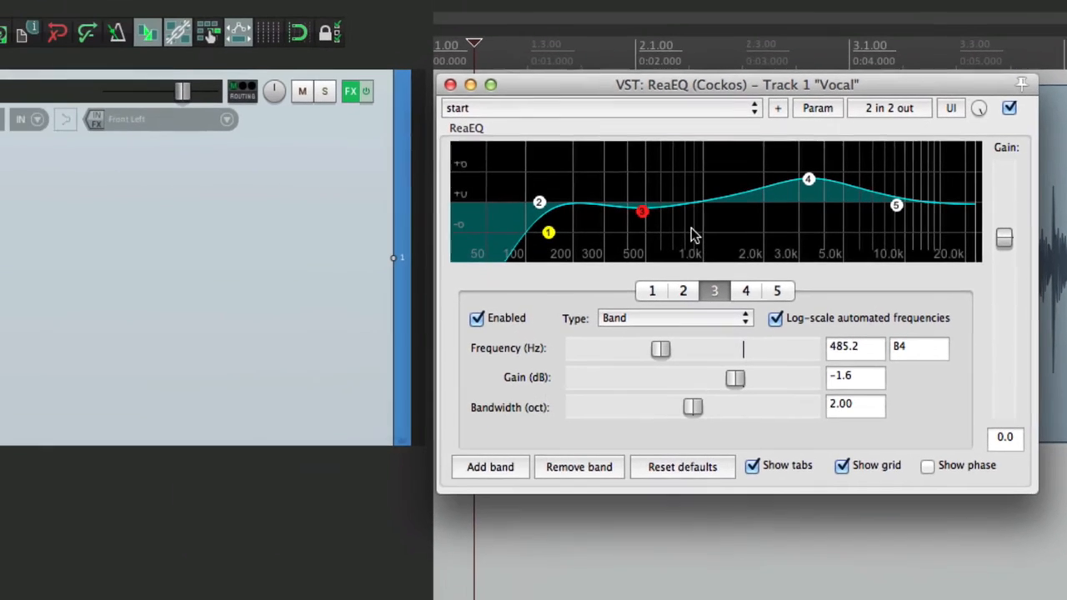
- Add ReaComp from the Compressors list to the Vocal track
{"action": "left_click", "coordinate": [360, 92]}
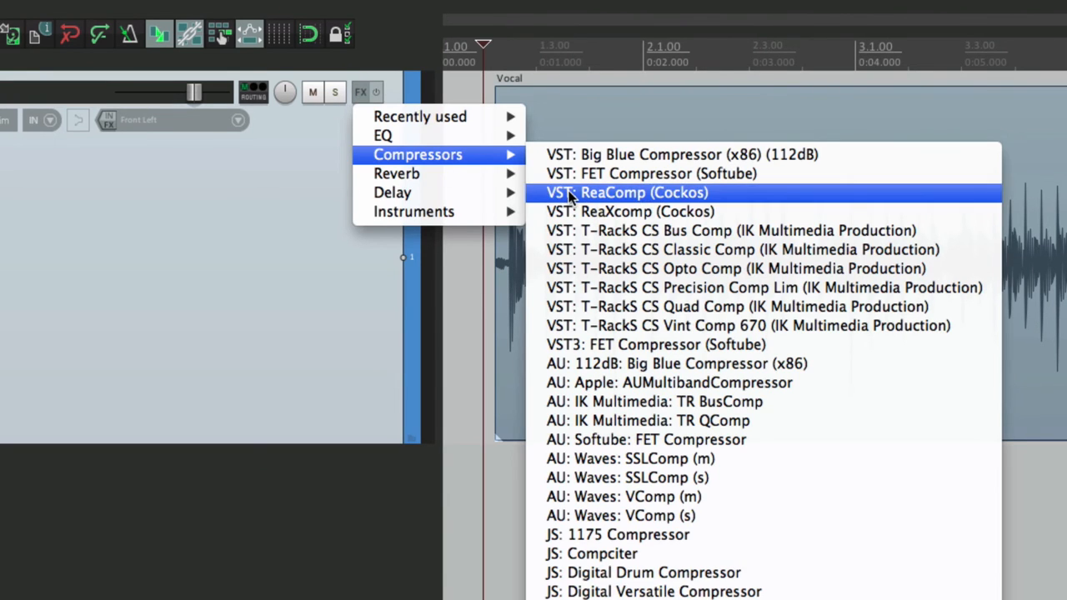
{"action": "left_click", "coordinate": [627, 194]}
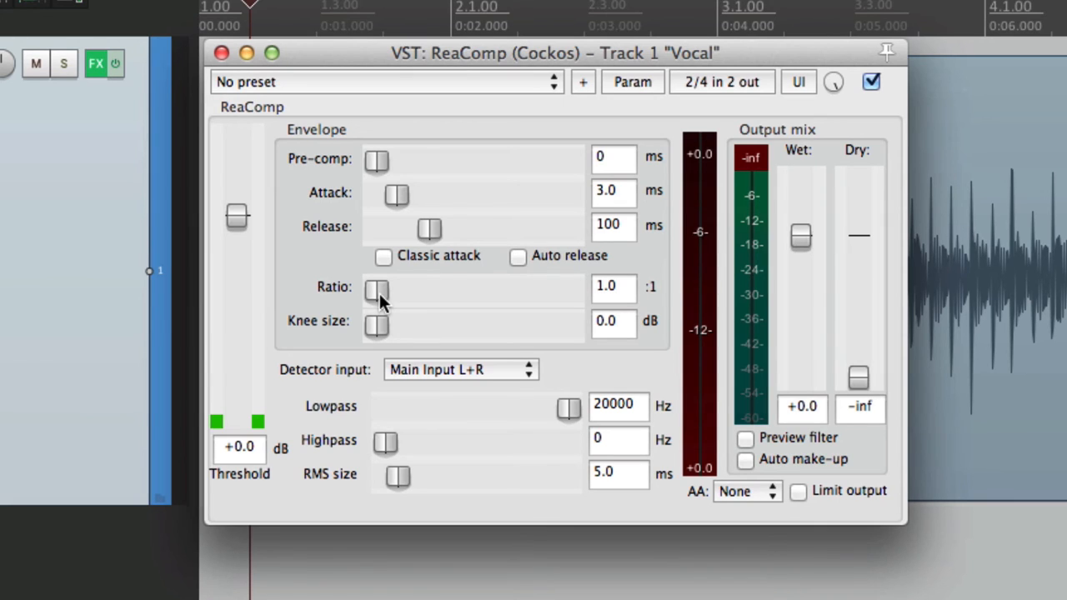
- Set ReaComp to 4:1 ratio, 6.2 dB knee and 29 ms release
{"action": "left_click_drag", "start_coordinate": [377, 290], "coordinate": [416, 290]}
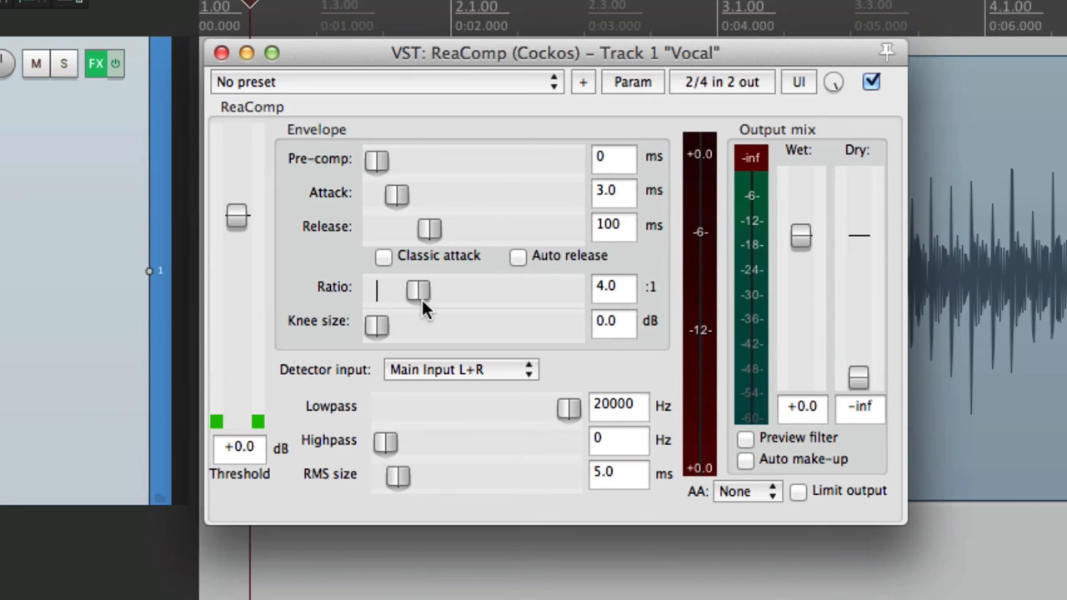
{"action": "mouse_move", "coordinate": [375, 337]}
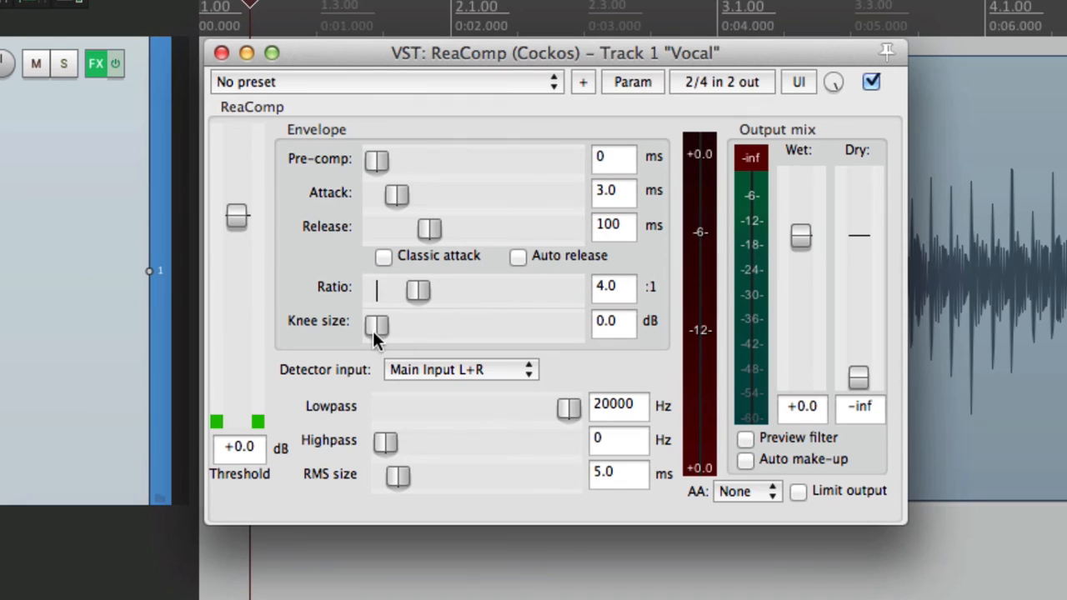
{"action": "left_click_drag", "start_coordinate": [377, 326], "coordinate": [425, 325]}
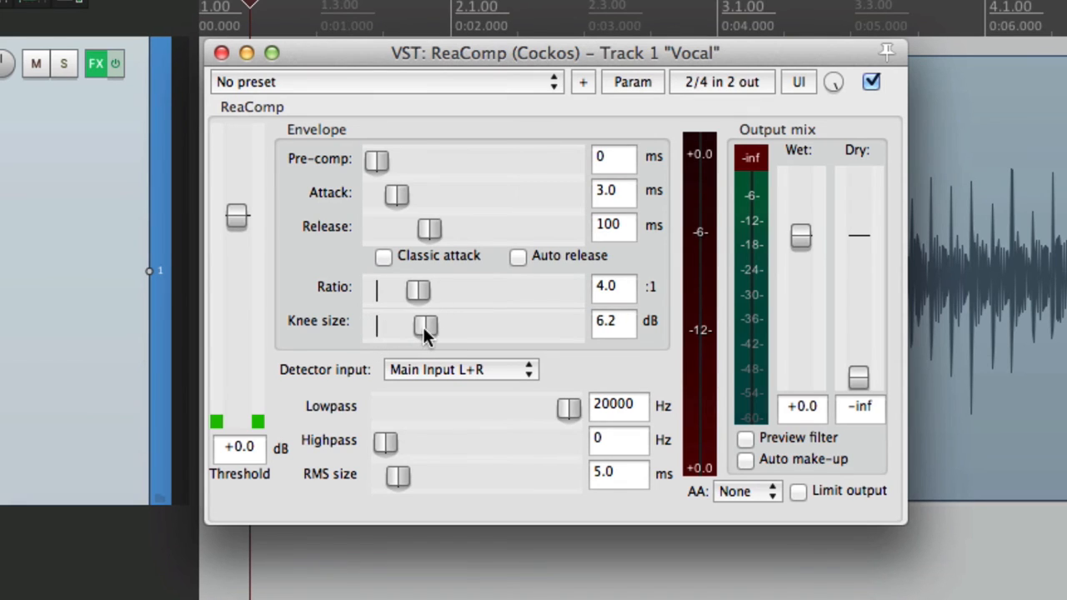
{"action": "mouse_move", "coordinate": [403, 208]}
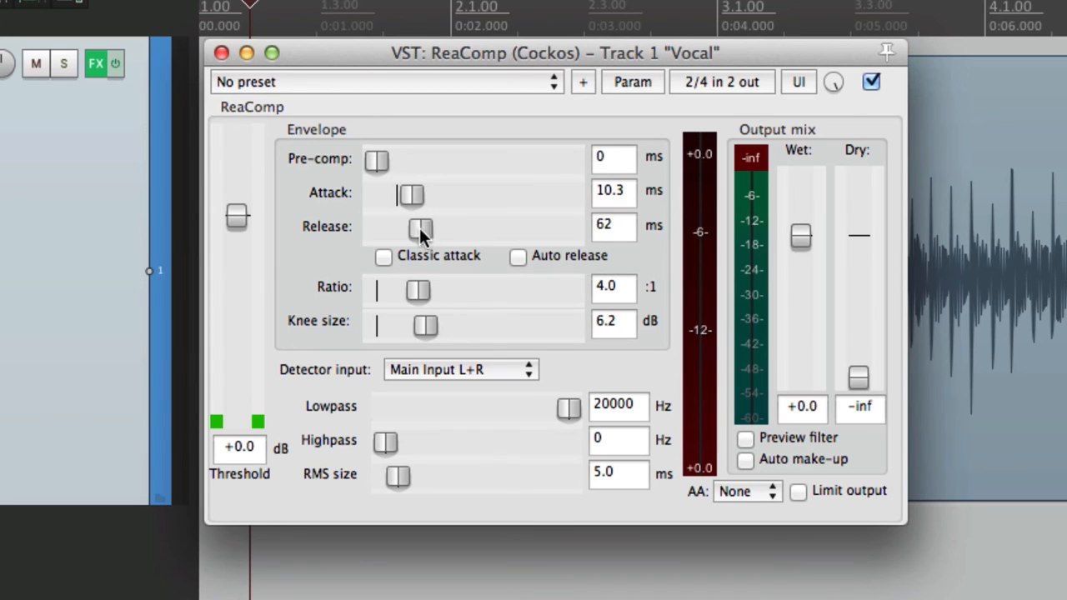
{"action": "left_click_drag", "start_coordinate": [420, 230], "coordinate": [409, 230]}
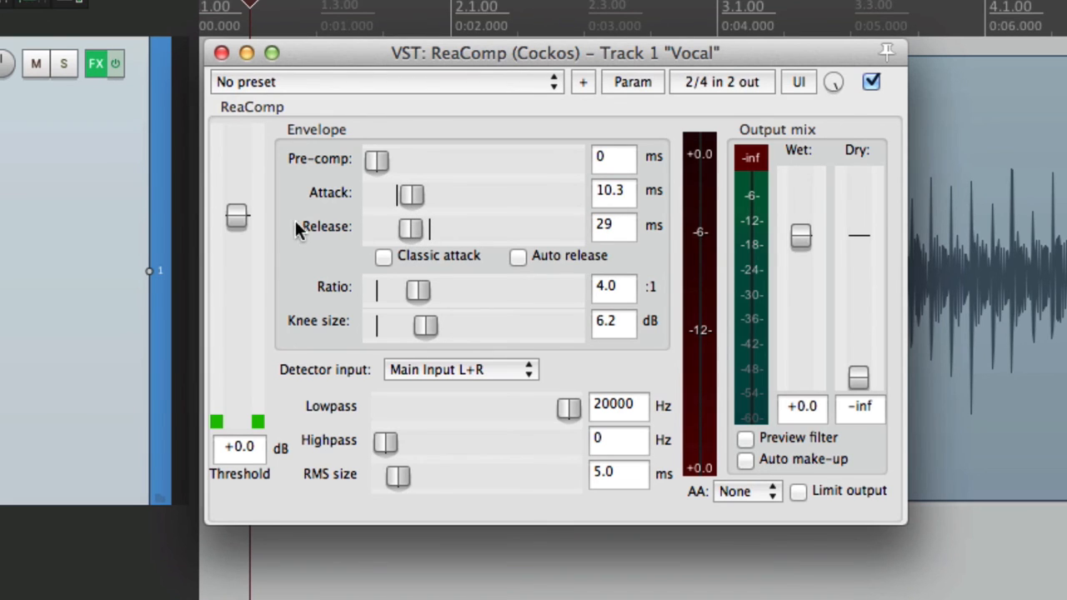
- Lower the threshold to -13.2 dB and turn on auto make-up gain
{"action": "left_click_drag", "start_coordinate": [236, 215], "coordinate": [237, 282]}
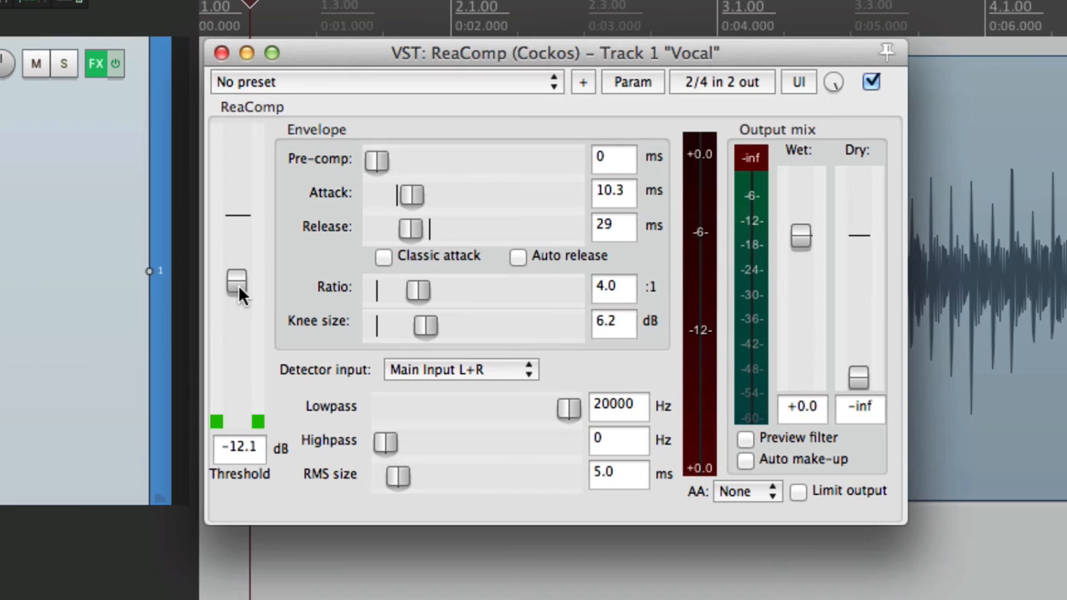
{"action": "left_click_drag", "start_coordinate": [237, 282], "coordinate": [236, 287]}
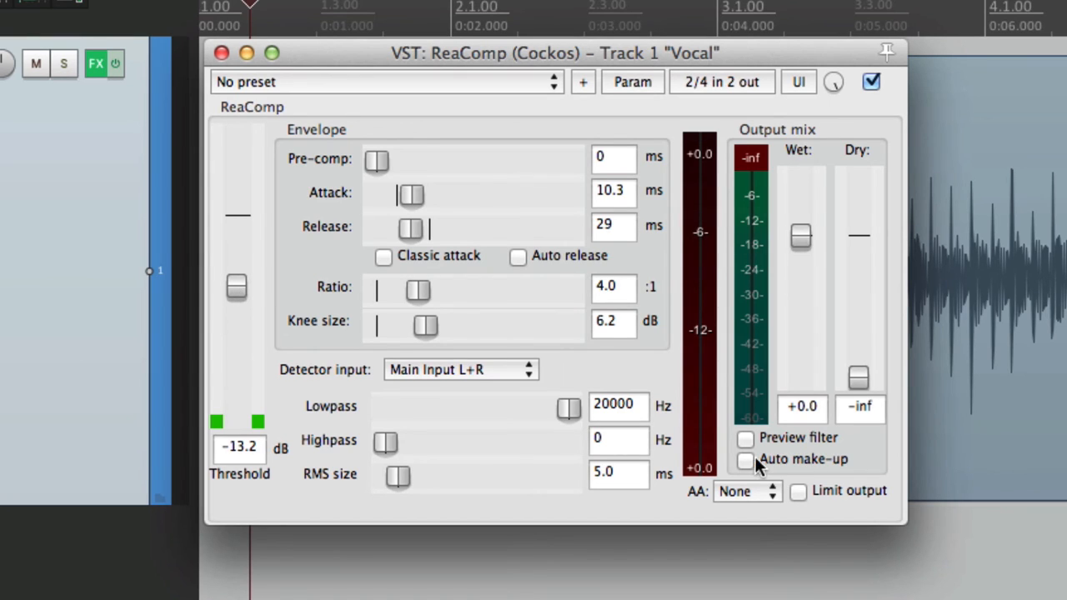
{"action": "left_click", "coordinate": [744, 458]}
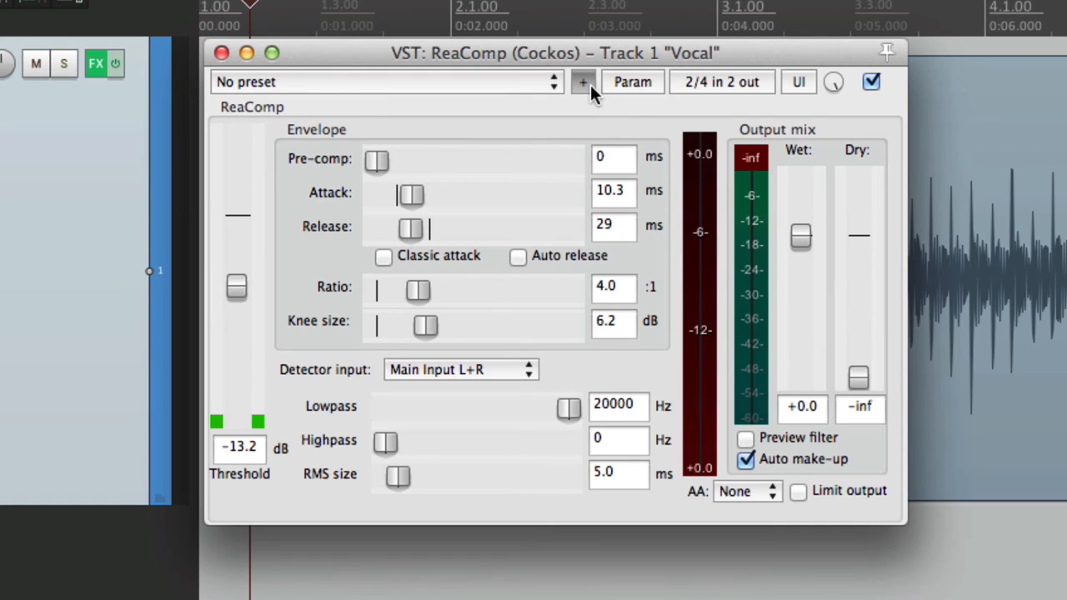
- Save the current ReaComp settings as its default preset named 'start'
{"action": "left_click", "coordinate": [582, 82]}
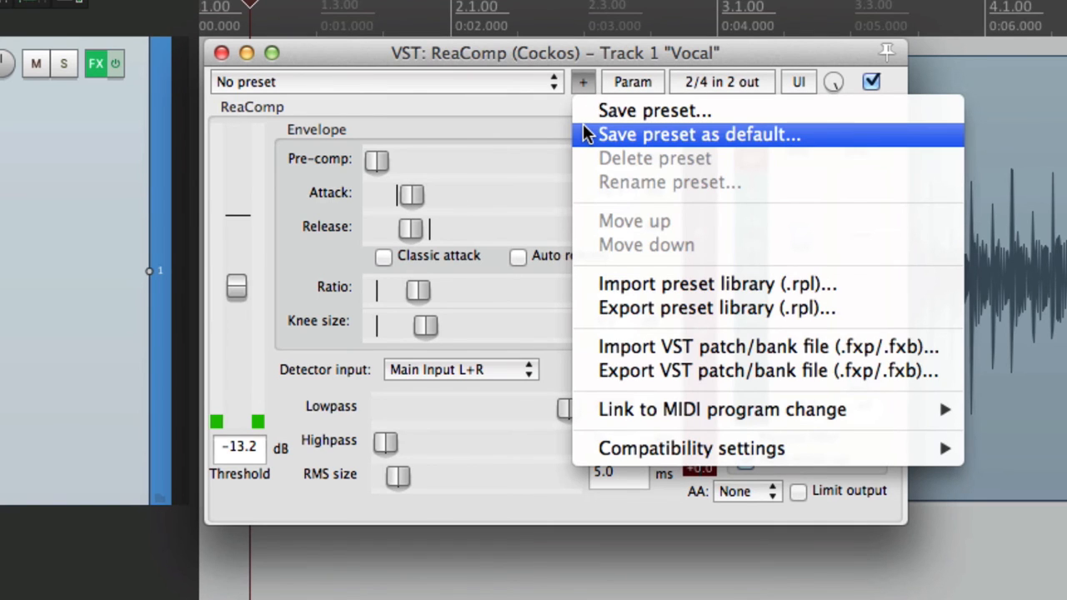
{"action": "left_click", "coordinate": [699, 133]}
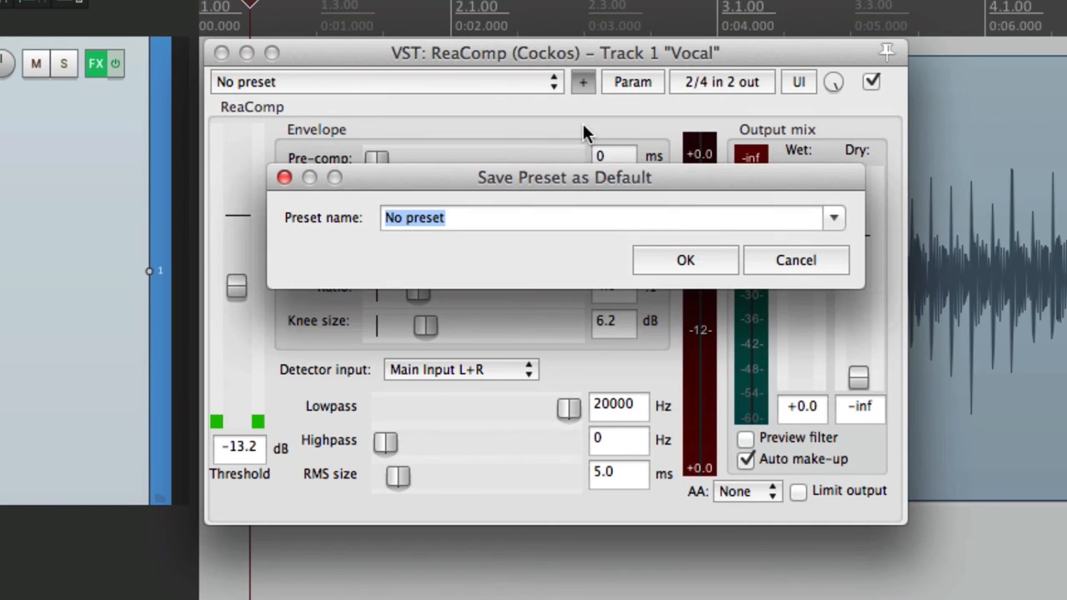
{"action": "type", "text": "start"}
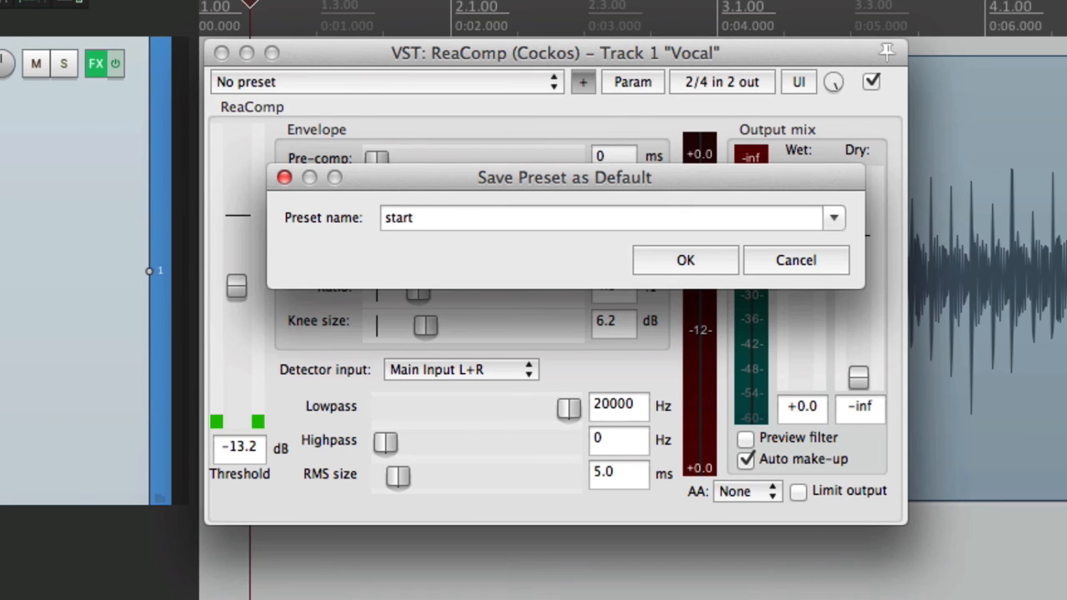
{"action": "left_click", "coordinate": [684, 260]}
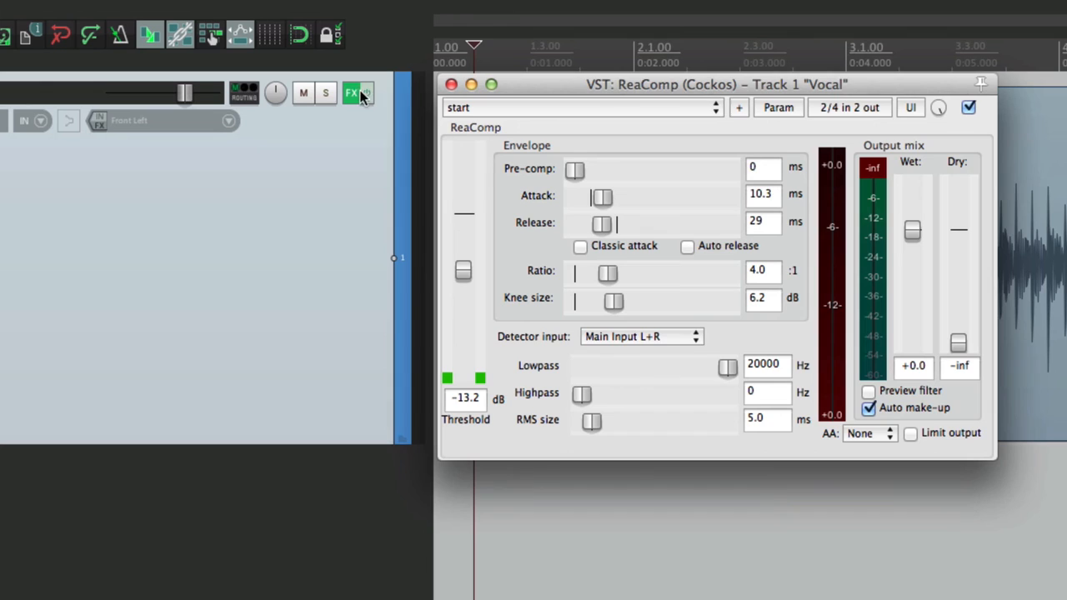
- Re-add ReaComp from Recently used to confirm it loads the 'start' settings
{"action": "left_click", "coordinate": [352, 92]}
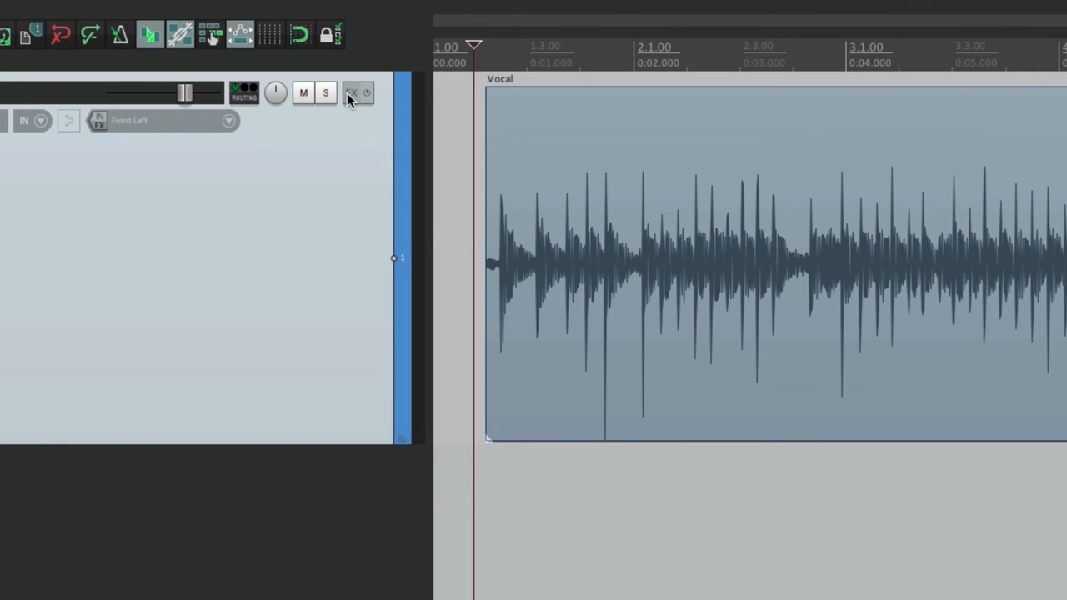
{"action": "left_click", "coordinate": [350, 94]}
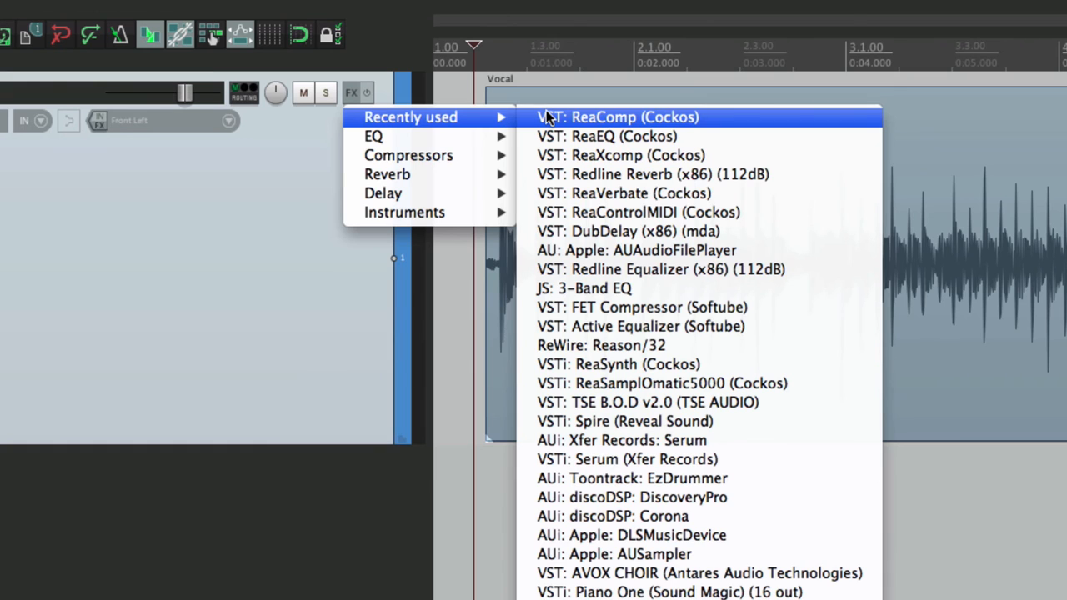
{"action": "left_click", "coordinate": [616, 117]}
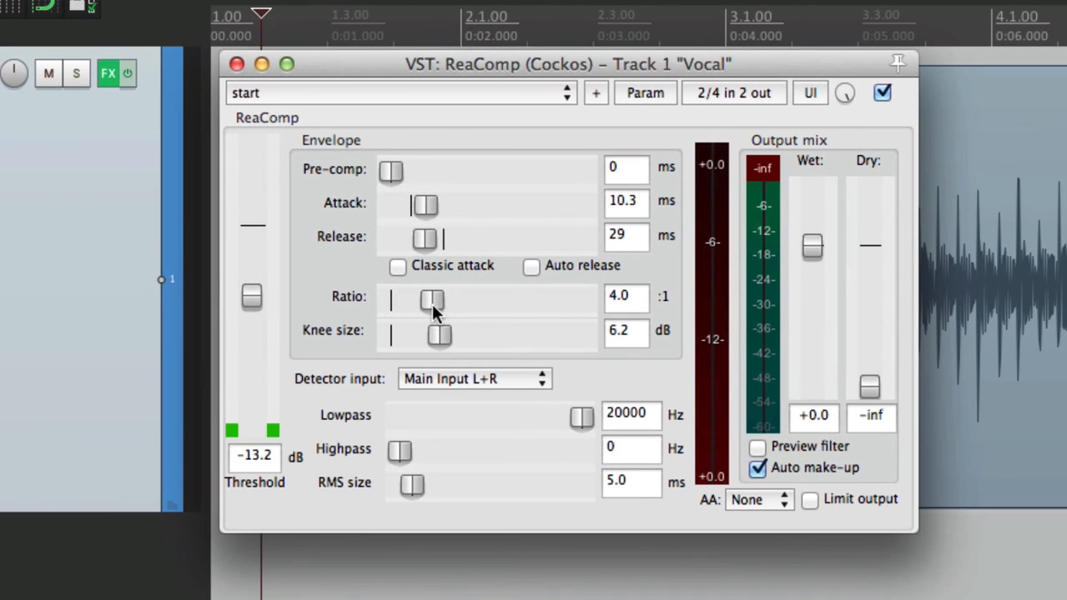
{"action": "mouse_move", "coordinate": [437, 220]}
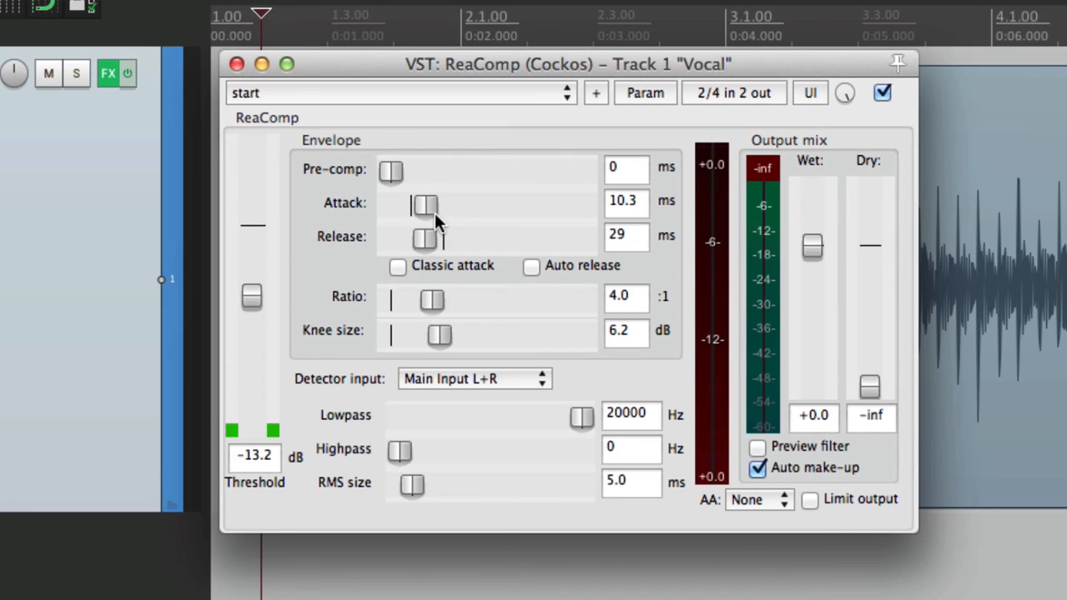
{"action": "mouse_move", "coordinate": [286, 313]}
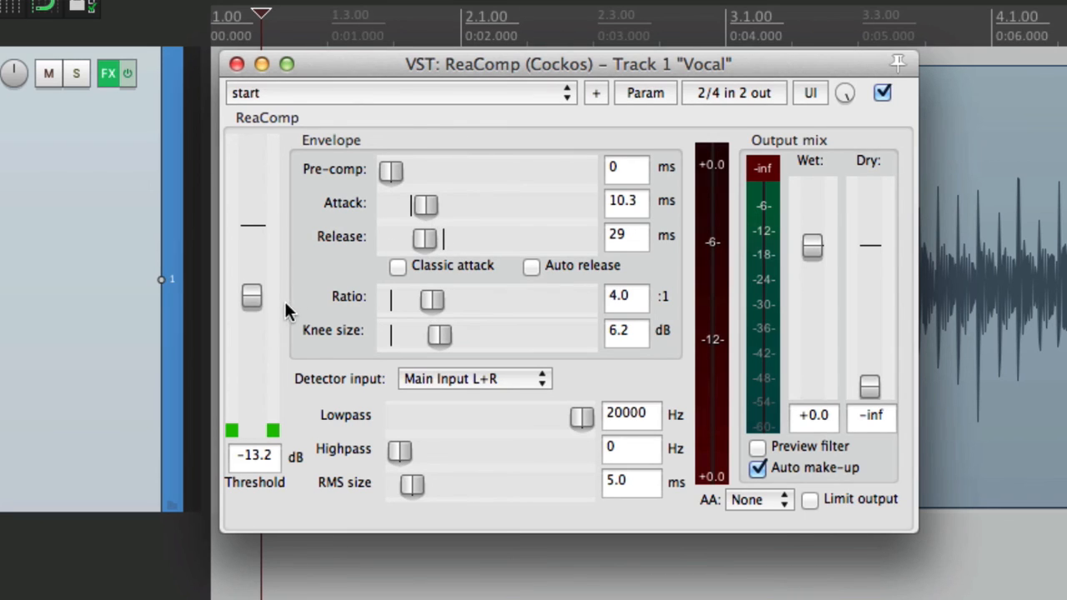
{"action": "mouse_move", "coordinate": [580, 398]}
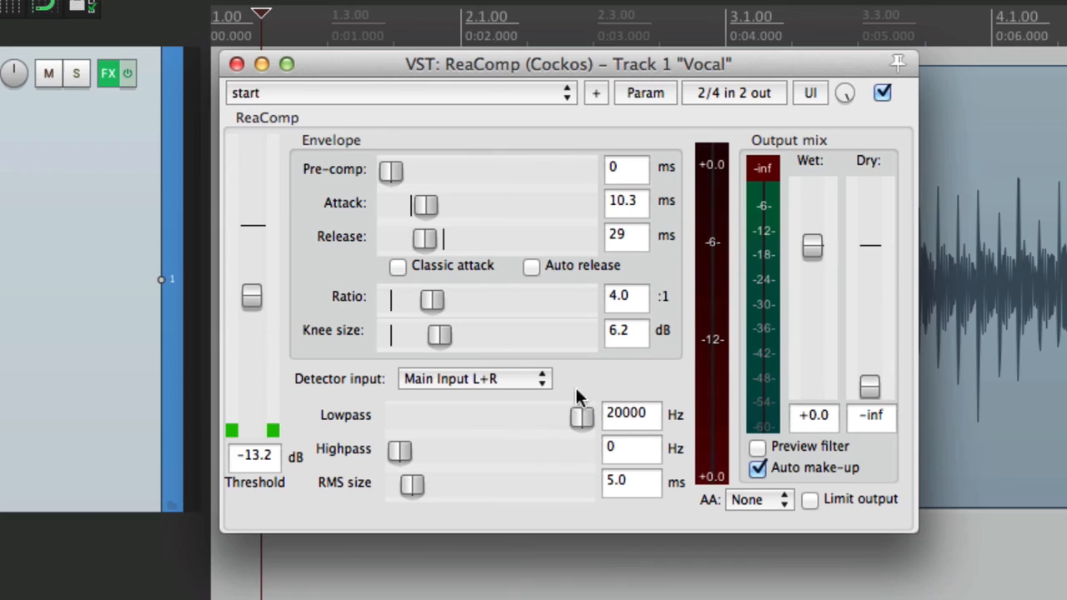
{"action": "mouse_move", "coordinate": [846, 475]}
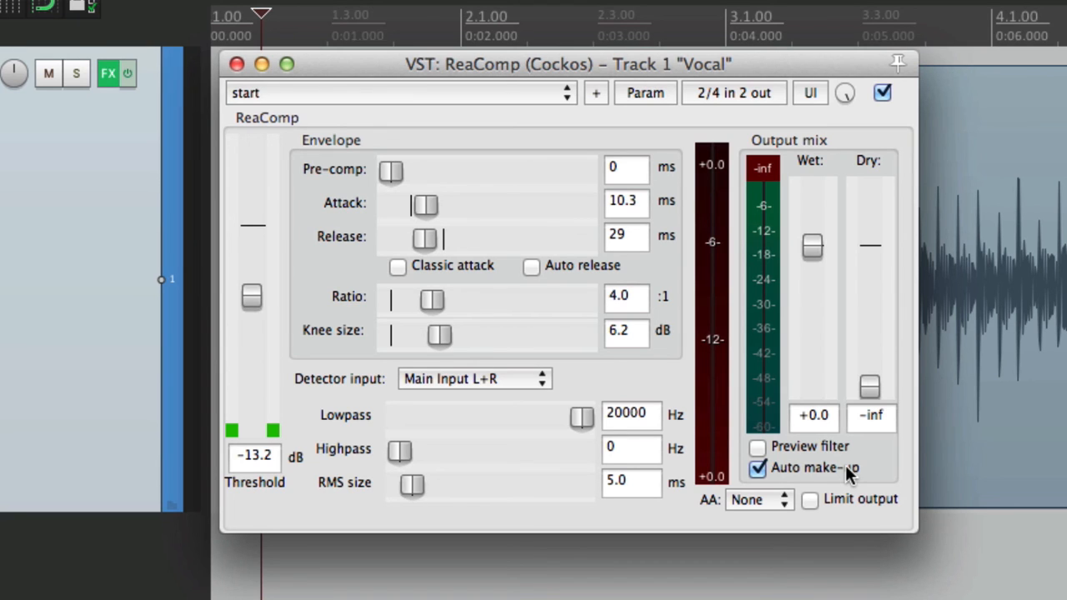
- Delete ReaComp's 'start' default preset and confirm
{"action": "left_click", "coordinate": [595, 93]}
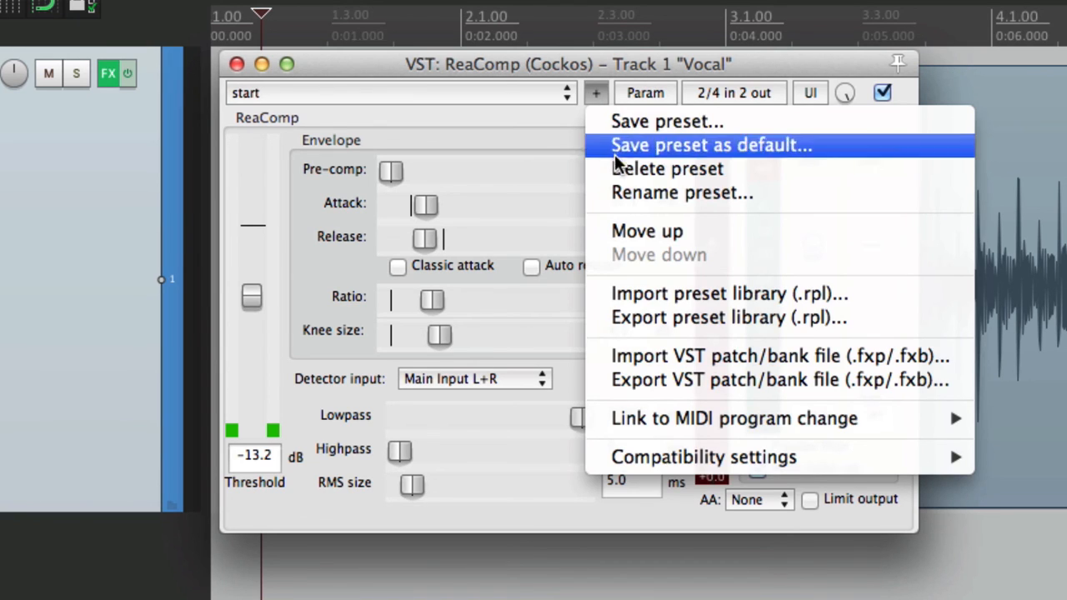
{"action": "left_click", "coordinate": [667, 168]}
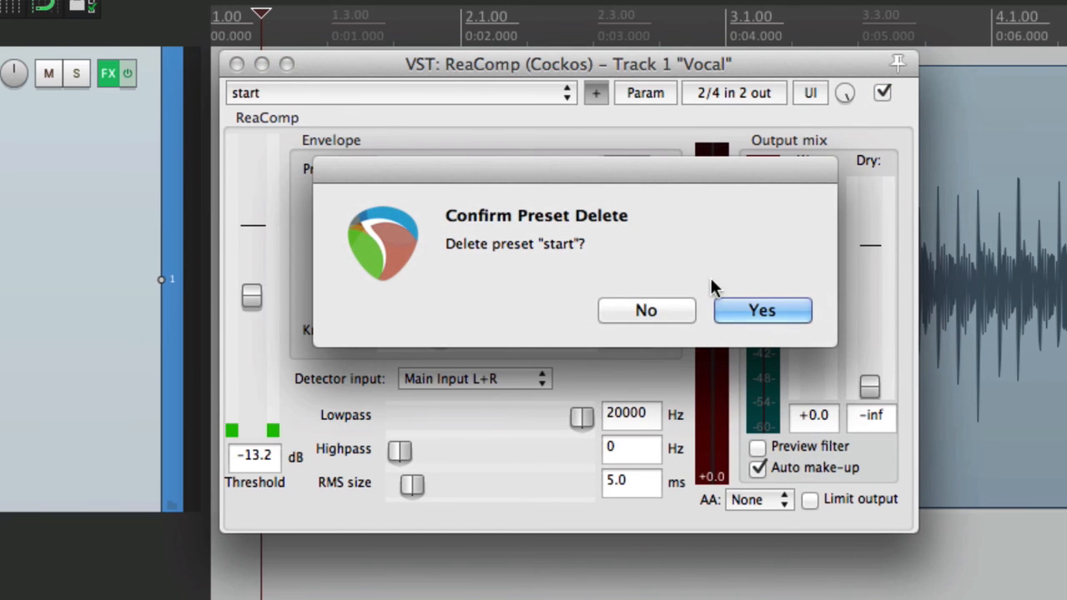
{"action": "left_click", "coordinate": [762, 310]}
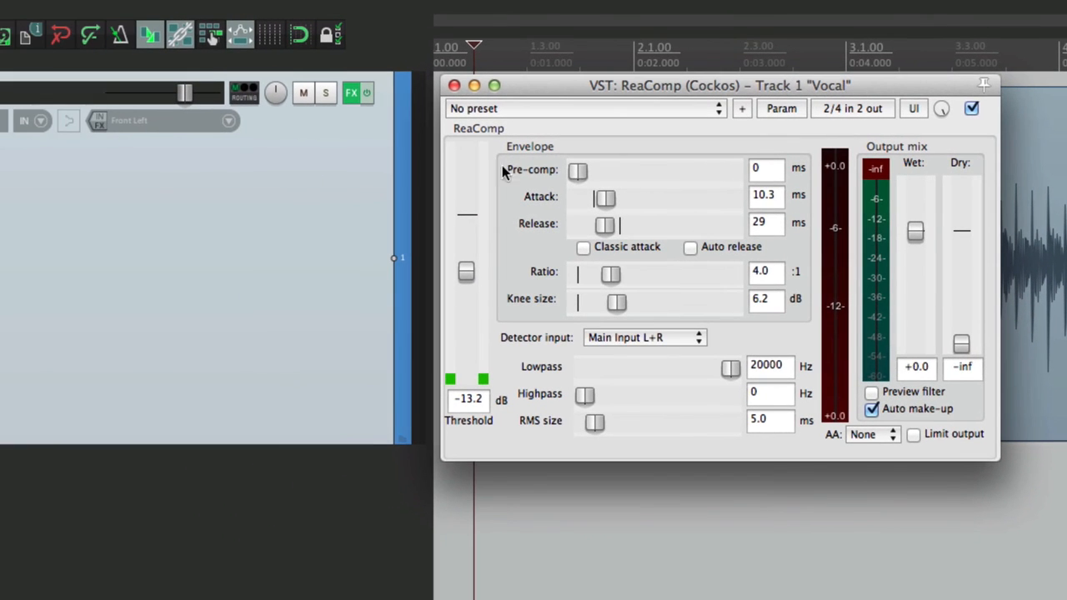
- Re-add ReaComp from Recently used; it opens at factory settings with no preset
{"action": "left_click", "coordinate": [453, 84]}
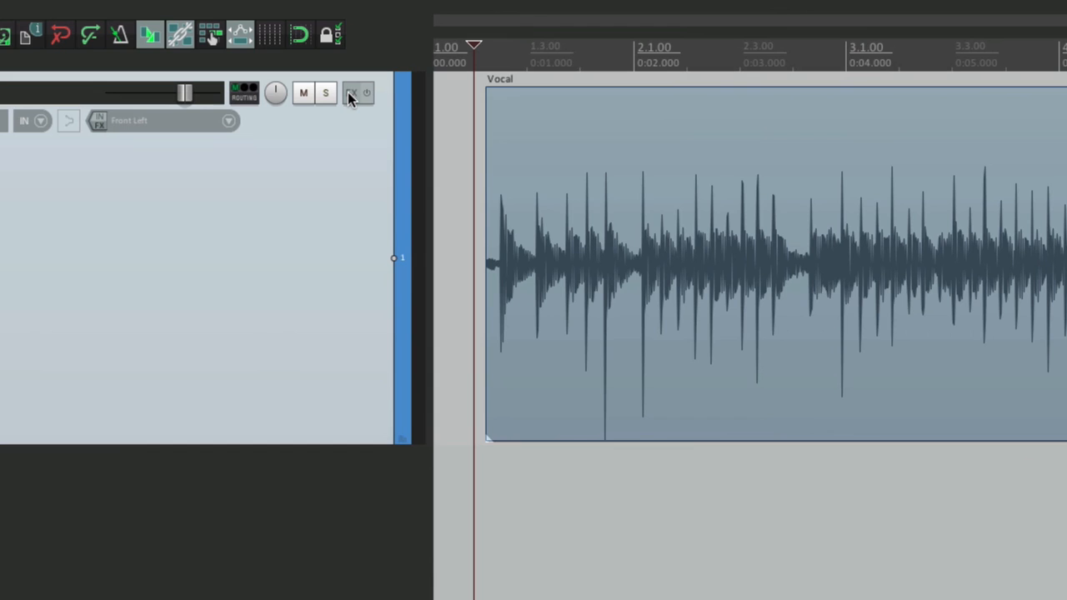
{"action": "left_click", "coordinate": [350, 92]}
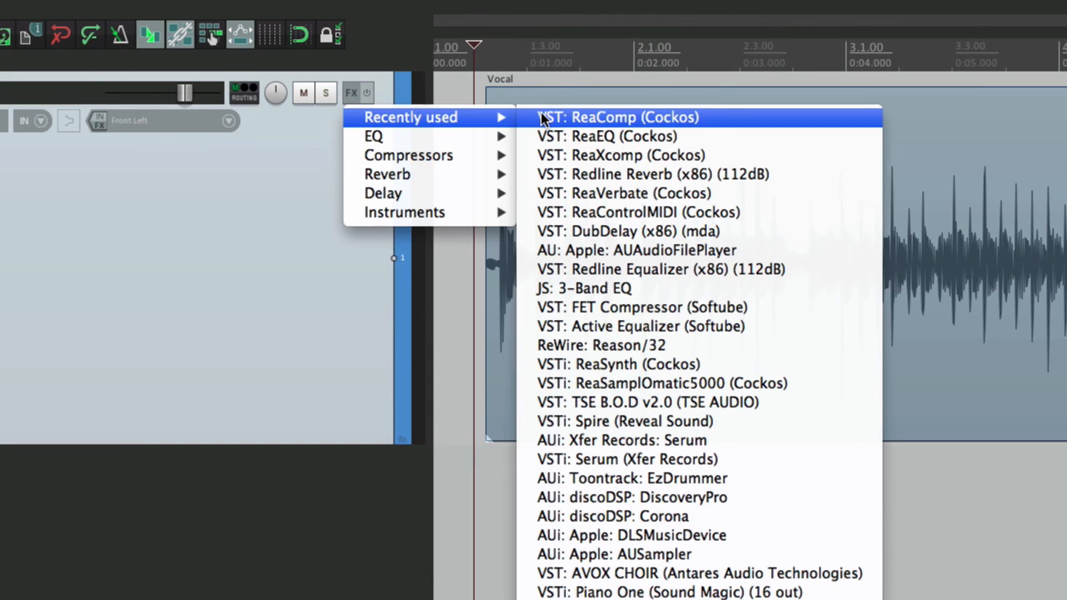
{"action": "left_click", "coordinate": [617, 117]}
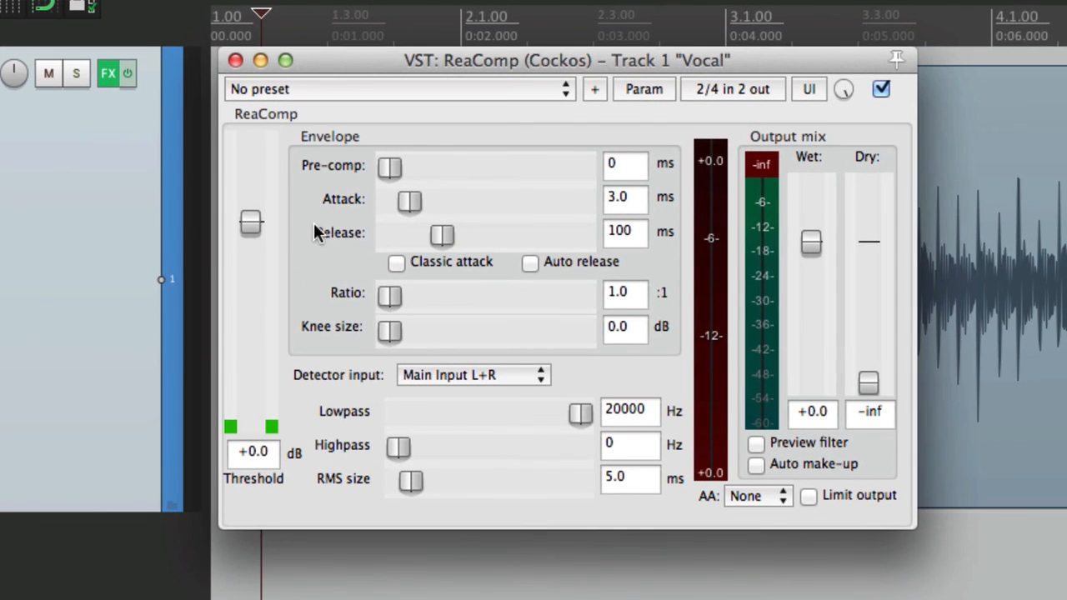